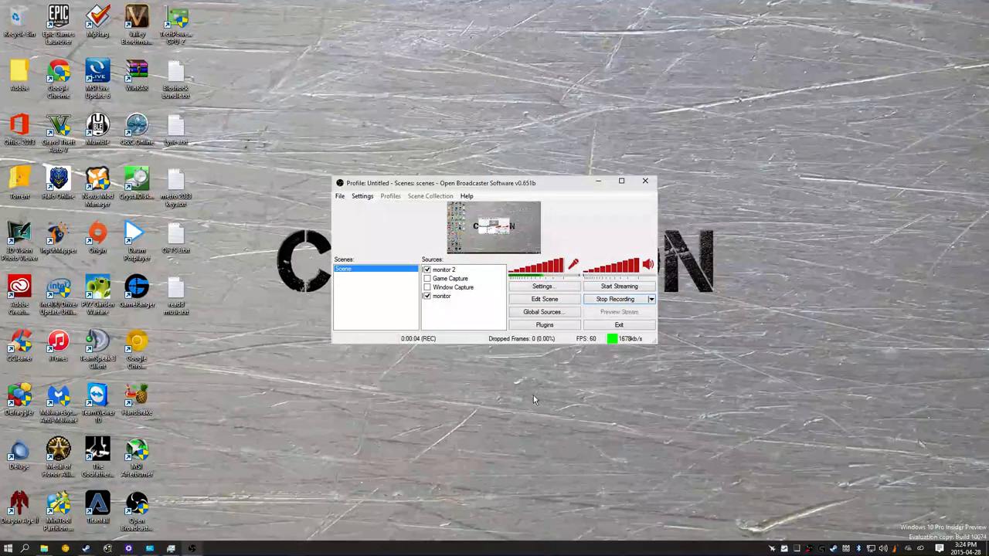
pyautogui.moveTo(801, 498)
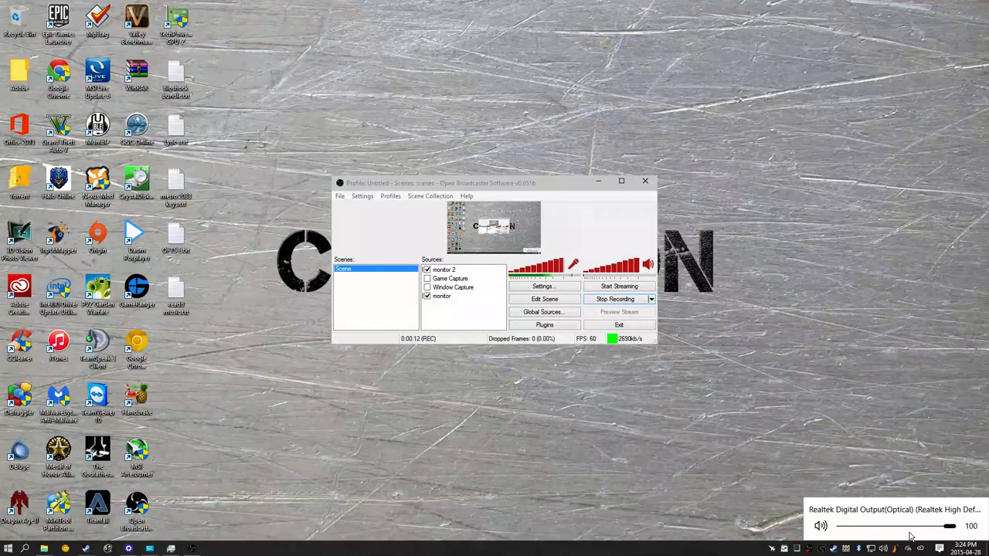
pyautogui.moveTo(847, 533)
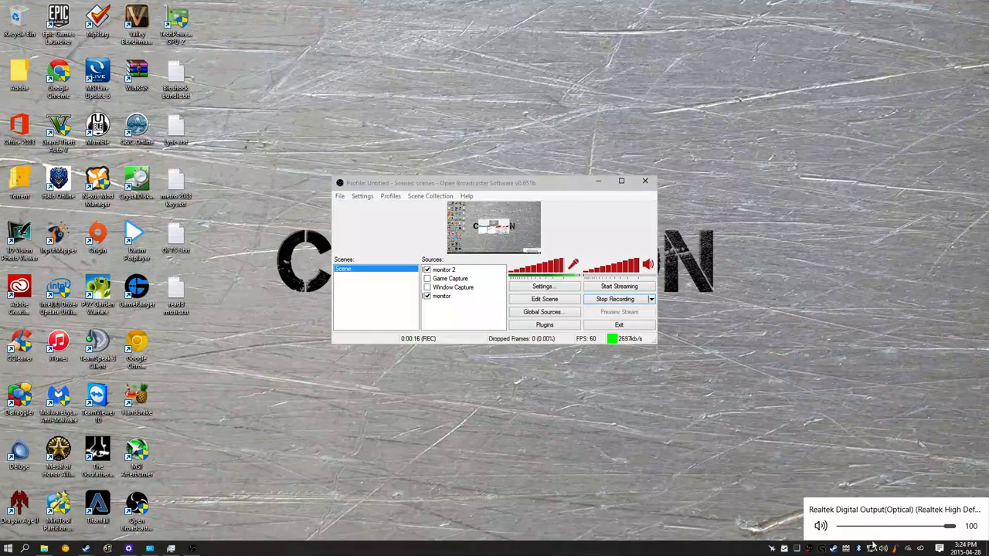
pyautogui.moveTo(566, 510)
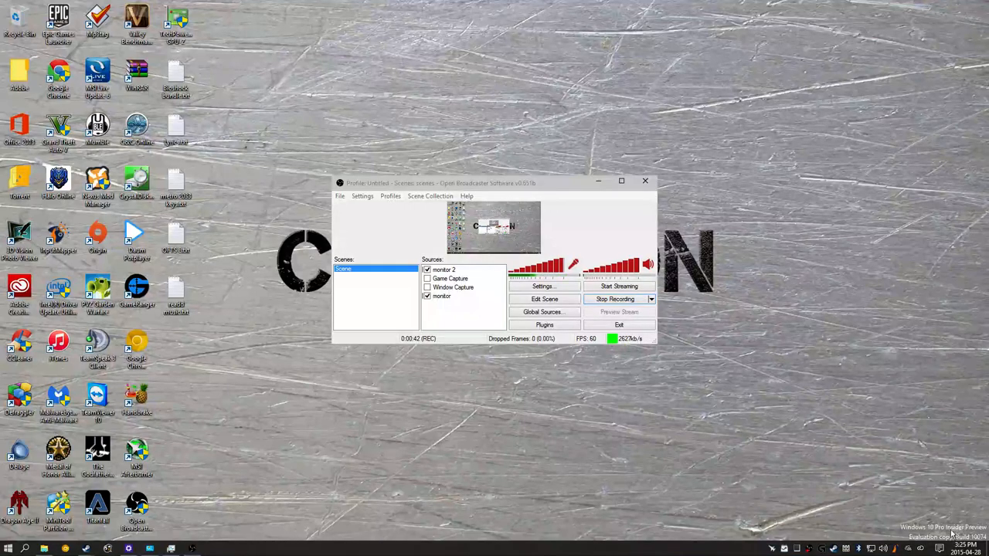
pyautogui.moveTo(977, 544)
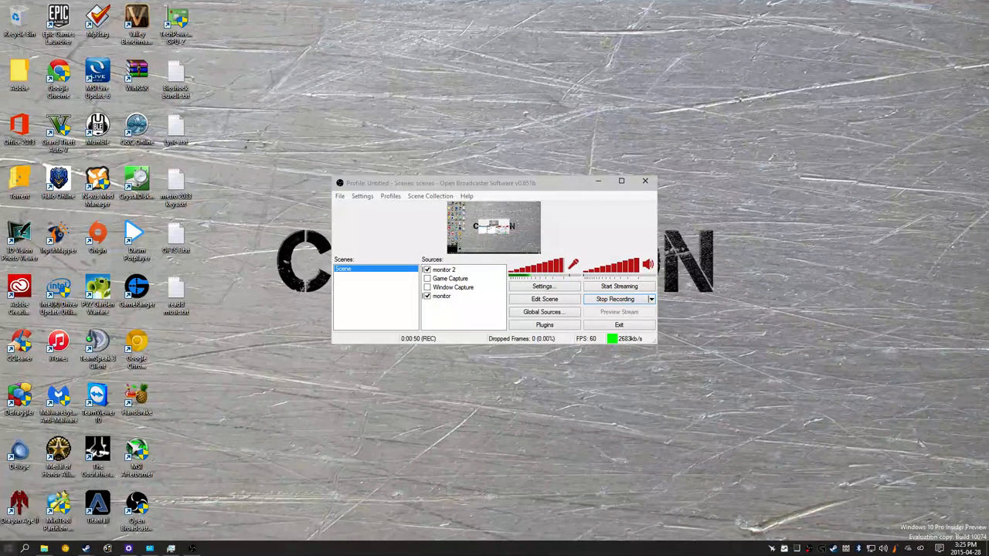
# Bring up the taskbar search panel showing the Bing image of the day.
pyautogui.click(8, 548)
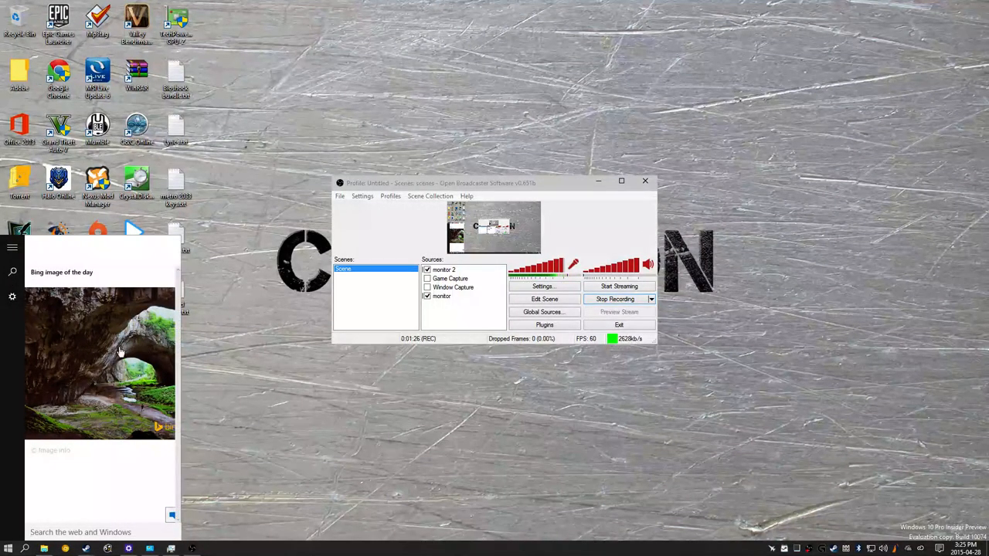
# Browse System settings through Notifications & actions and the app list, ending on Windows Defender.
pyautogui.click(12, 296)
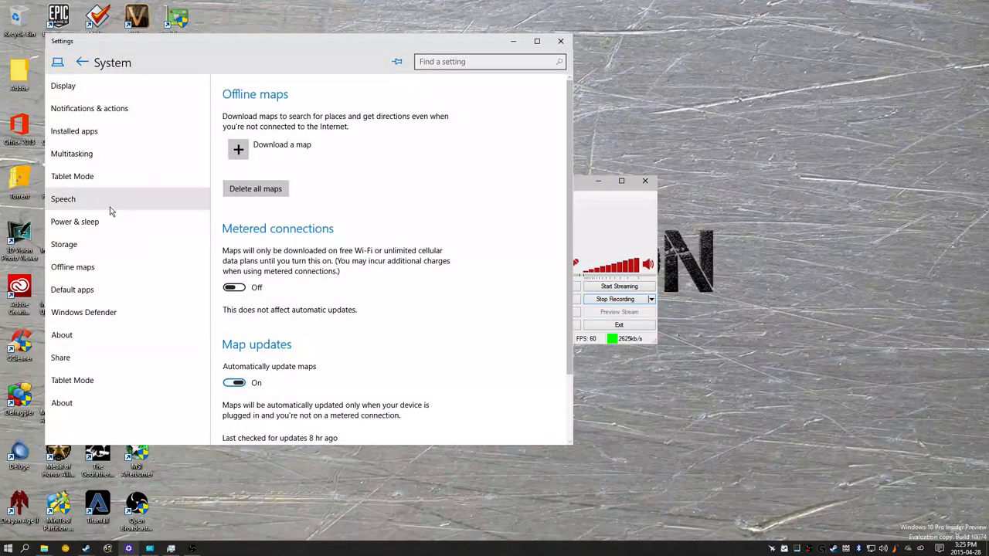
pyautogui.moveTo(179, 289)
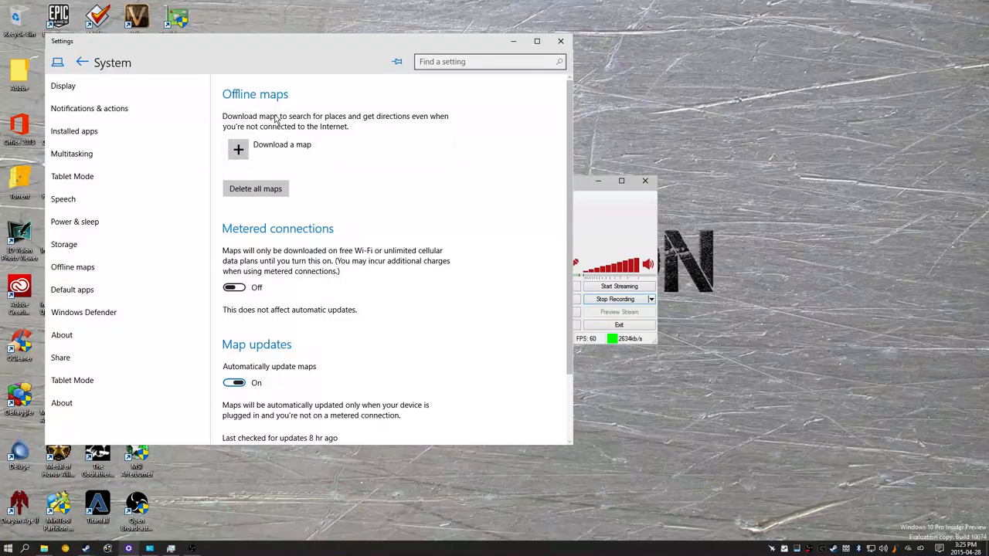
pyautogui.moveTo(129, 153)
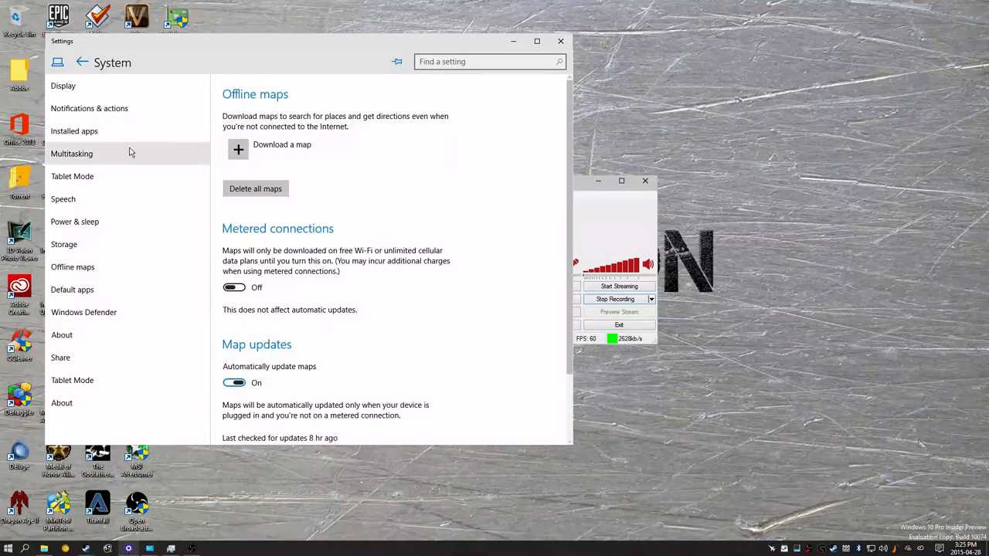
pyautogui.click(74, 130)
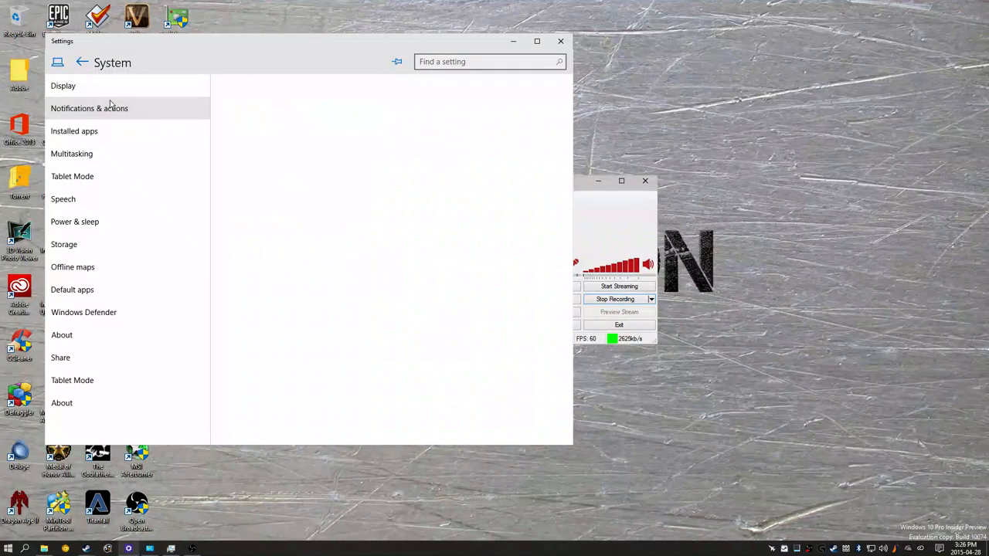
pyautogui.click(89, 108)
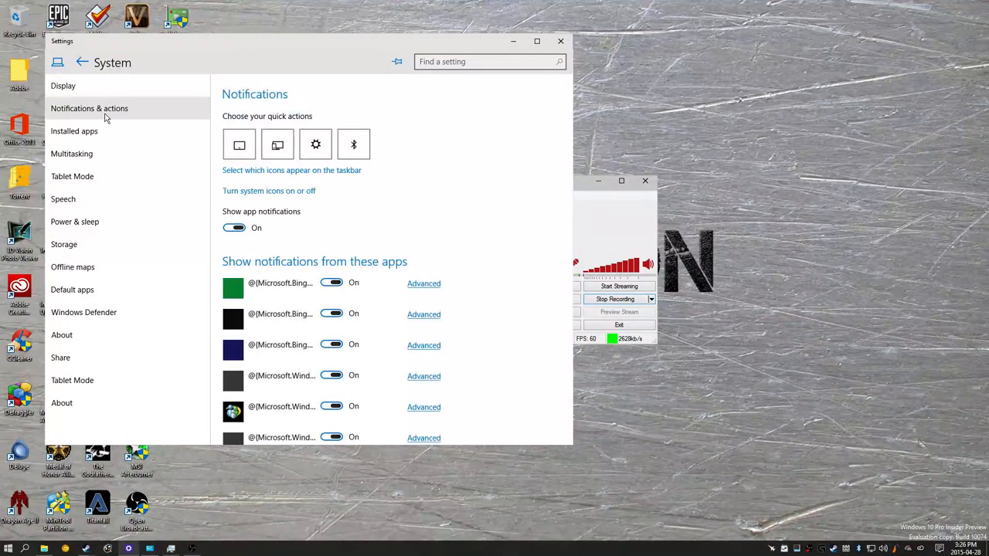
pyautogui.scroll(-3)
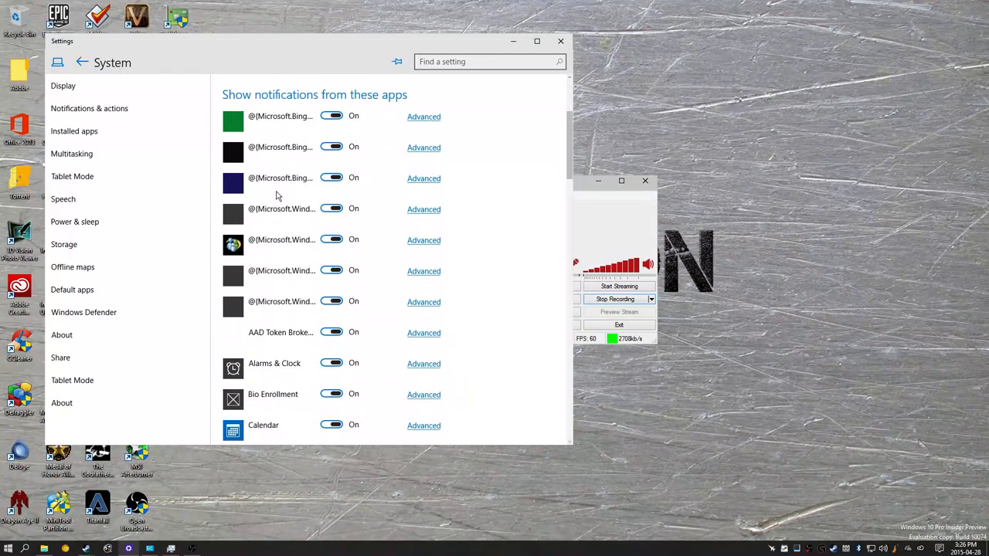
pyautogui.scroll(-3)
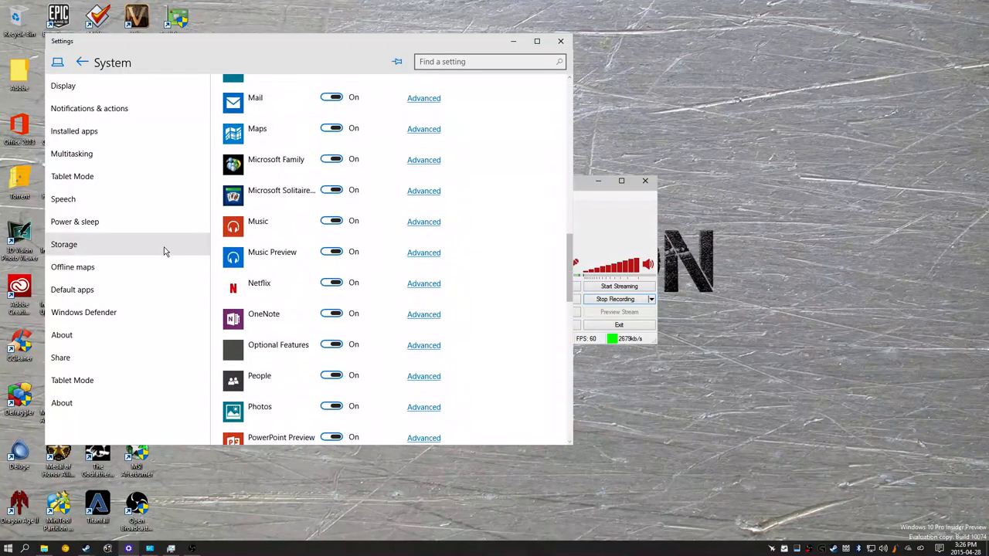
pyautogui.click(83, 312)
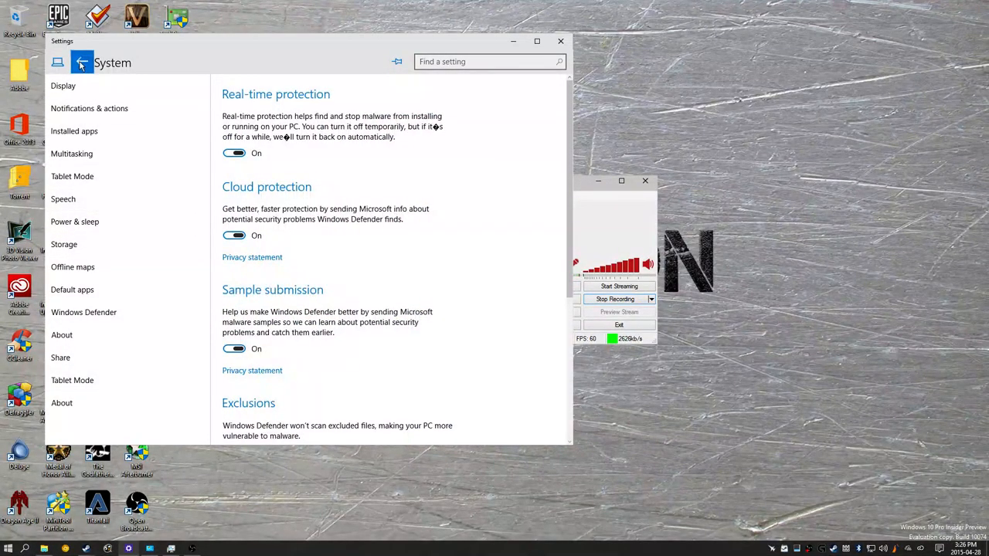
# Review Windows Defender version info under Update & security, then close Settings.
pyautogui.click(81, 62)
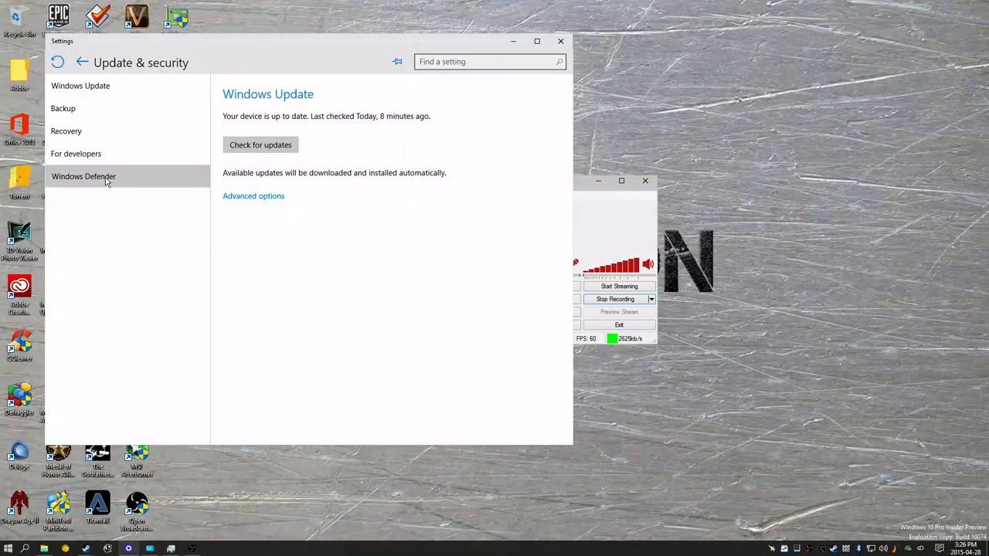
pyautogui.click(84, 176)
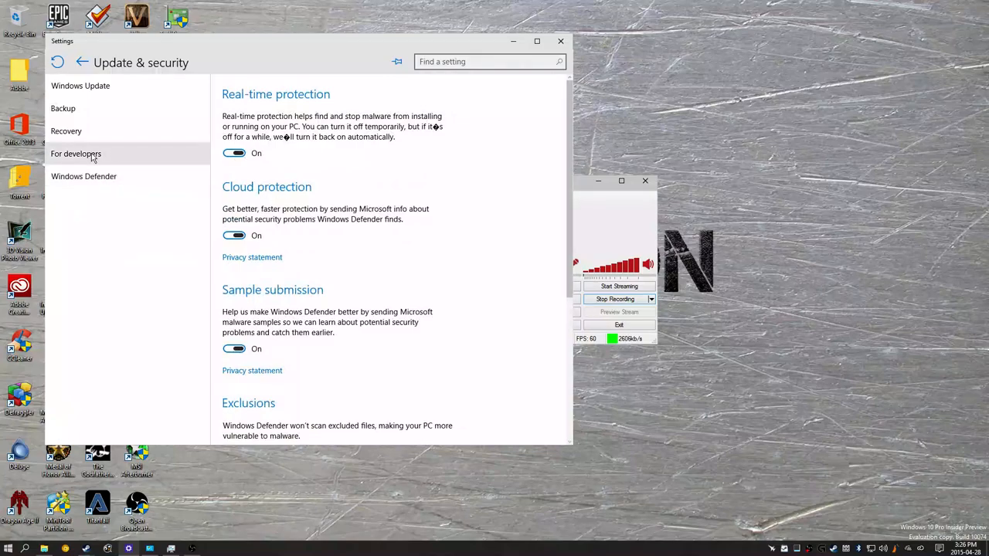
pyautogui.scroll(-3)
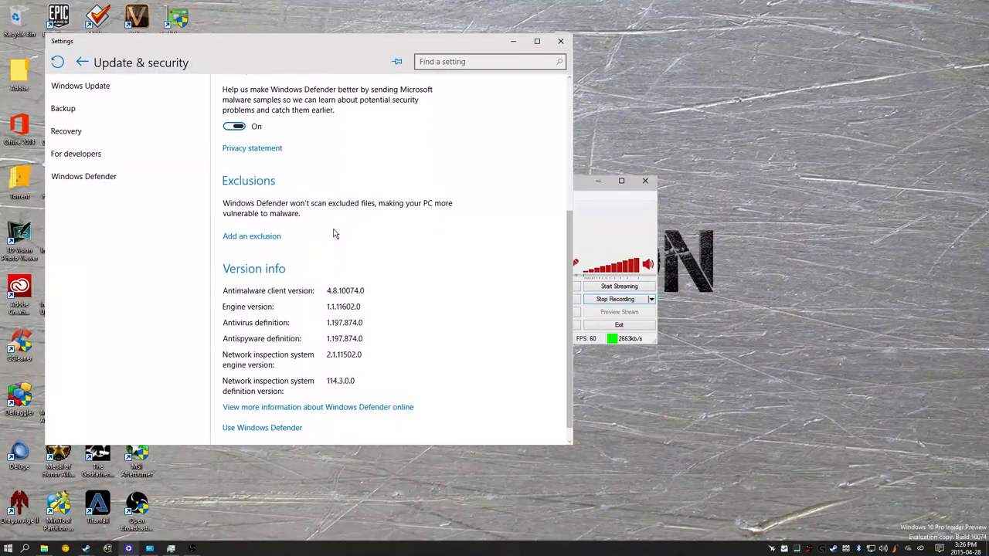
pyautogui.scroll(3)
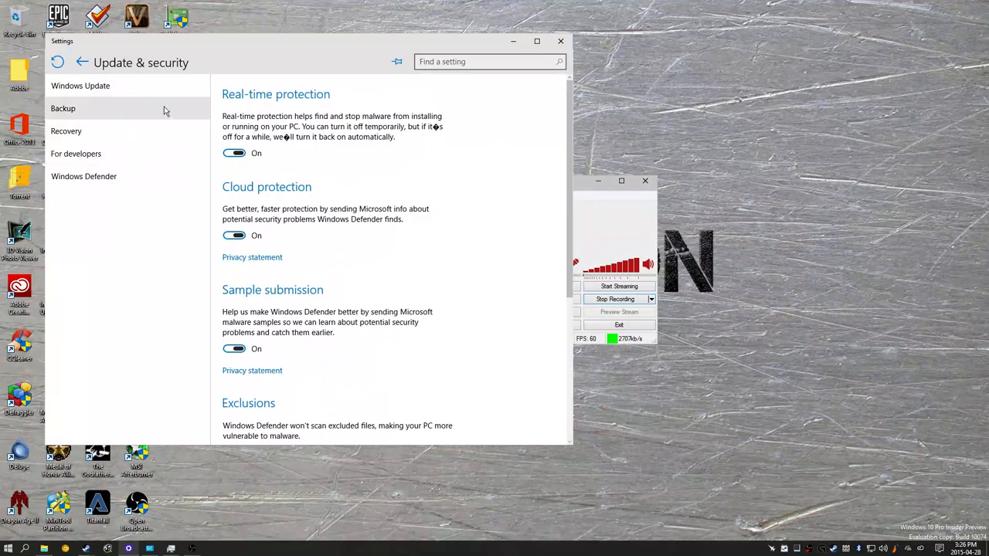
pyautogui.moveTo(75, 155)
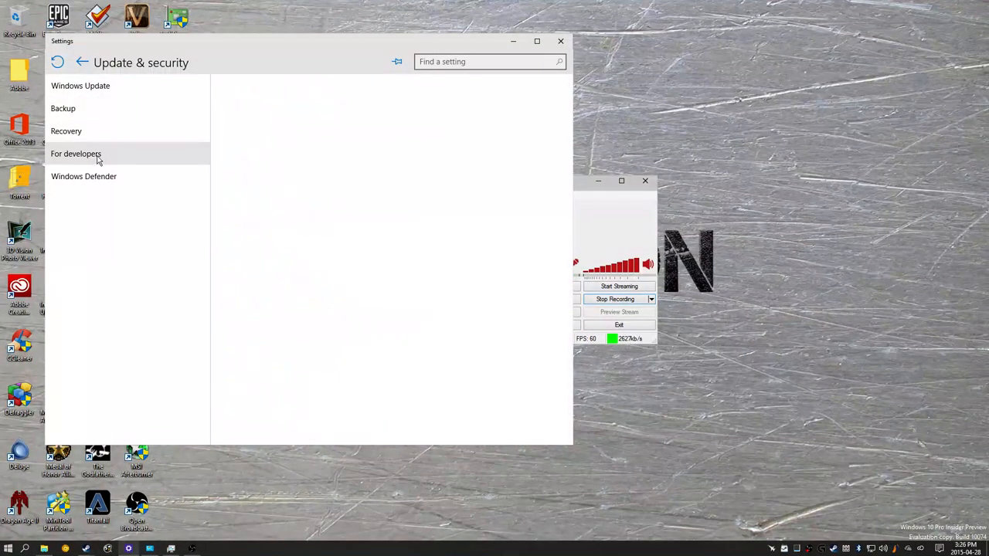
pyautogui.moveTo(195, 138)
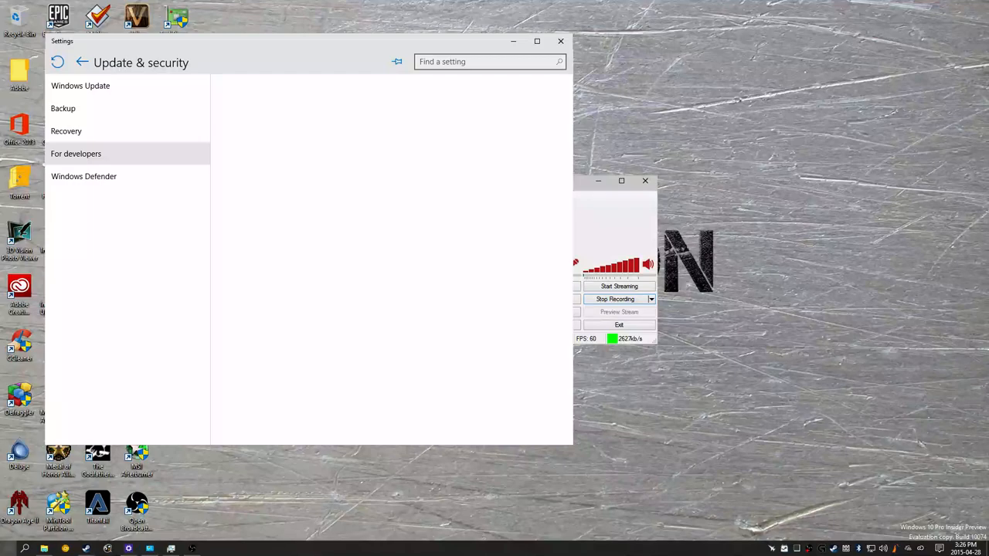
pyautogui.click(10, 547)
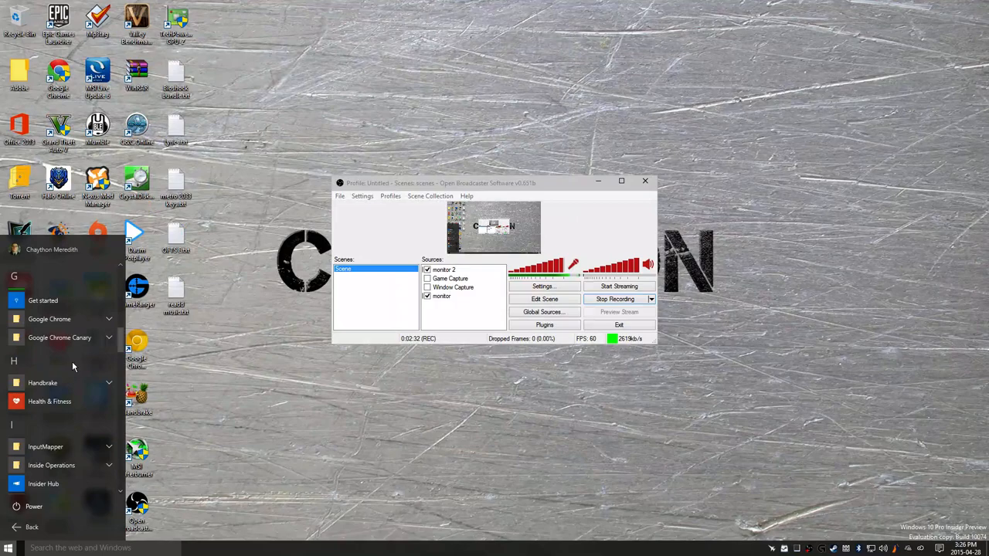
# Launch Get Started and browse the Start, Photos and Personalisation and settings tip topics.
pyautogui.click(43, 300)
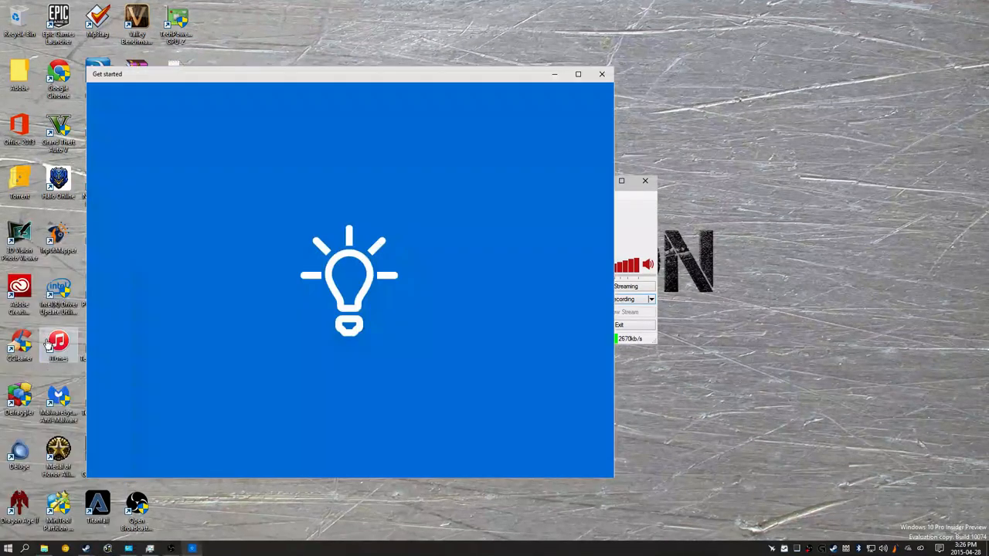
pyautogui.click(99, 108)
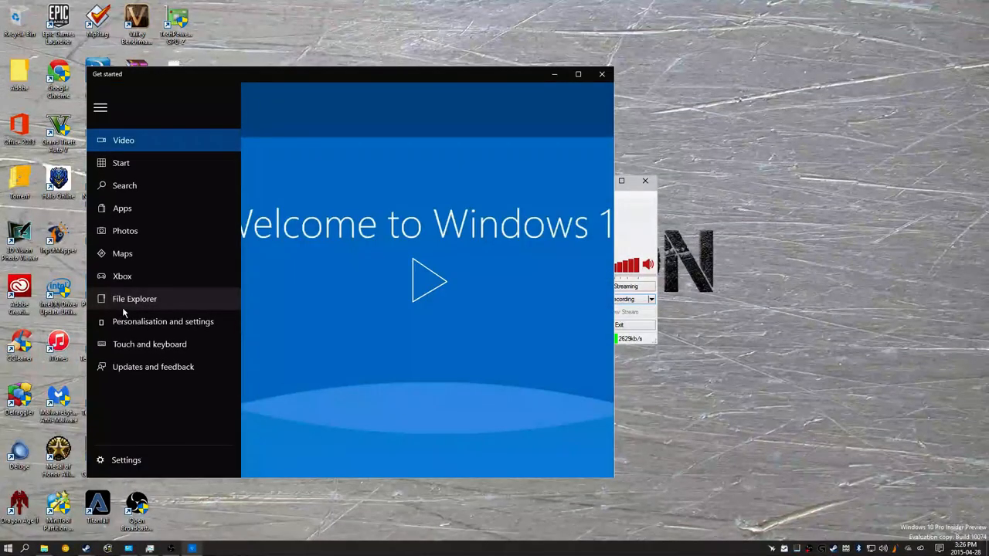
pyautogui.moveTo(108, 360)
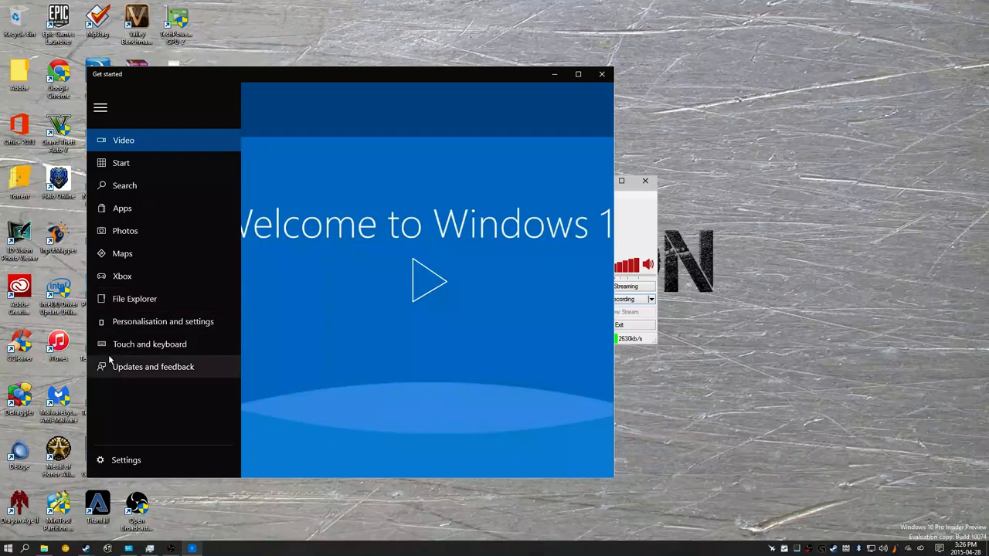
pyautogui.click(120, 162)
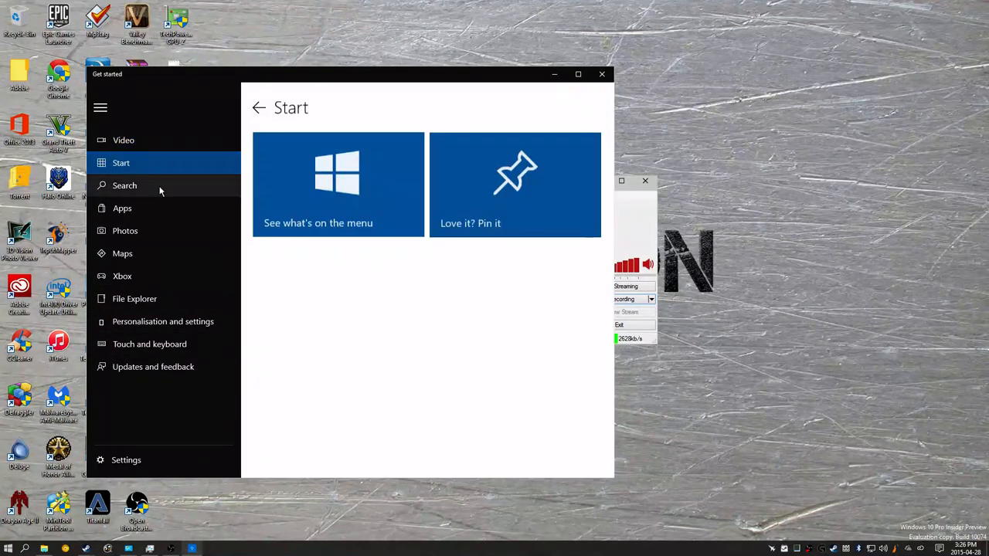
pyautogui.click(124, 230)
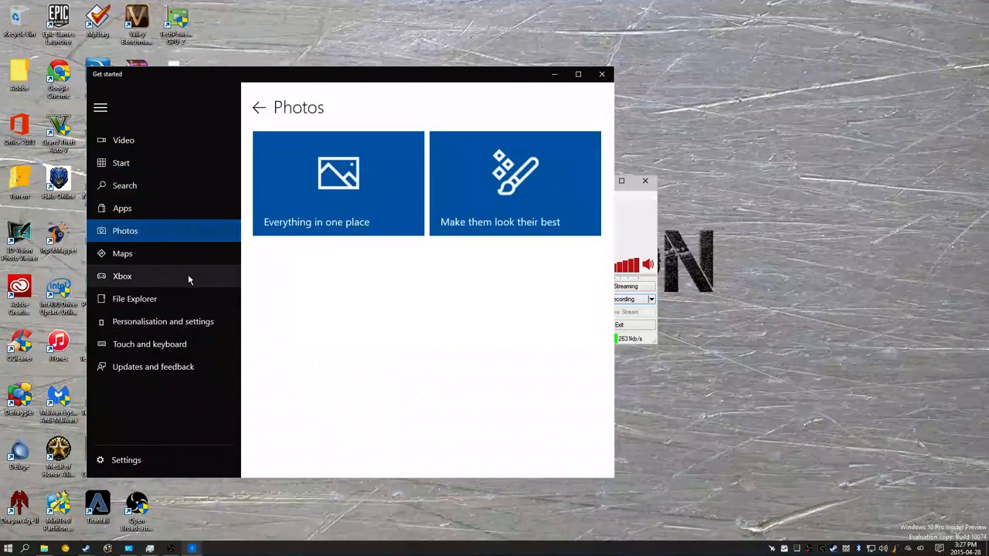
pyautogui.click(162, 322)
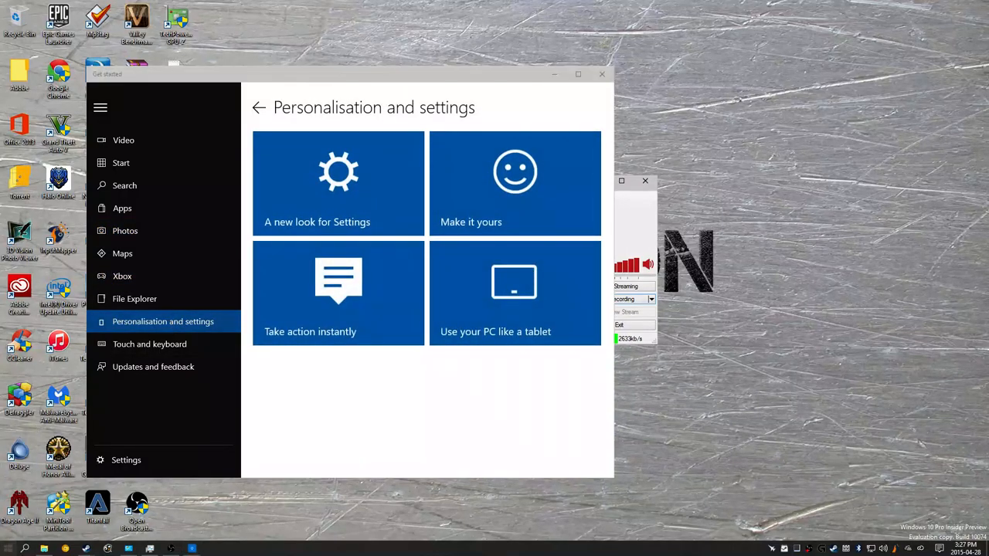
# Scroll the Start menu's All apps list down through the alphabet to the W section.
pyautogui.click(8, 547)
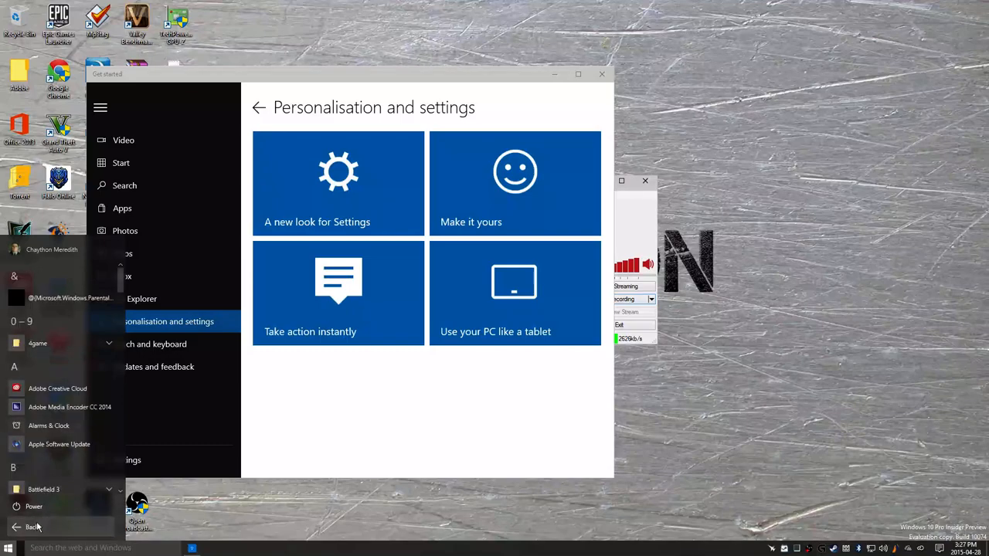
pyautogui.scroll(-3)
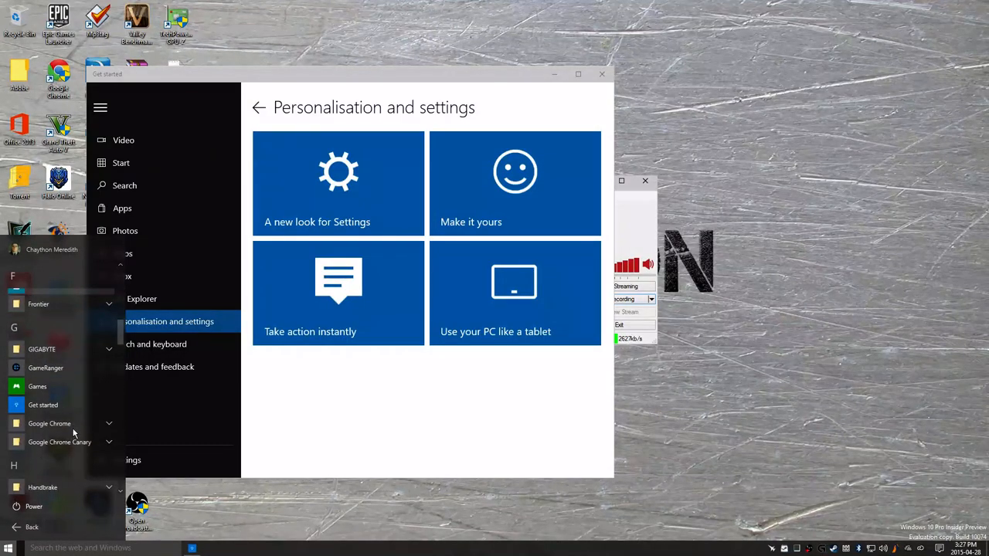
pyautogui.scroll(-3)
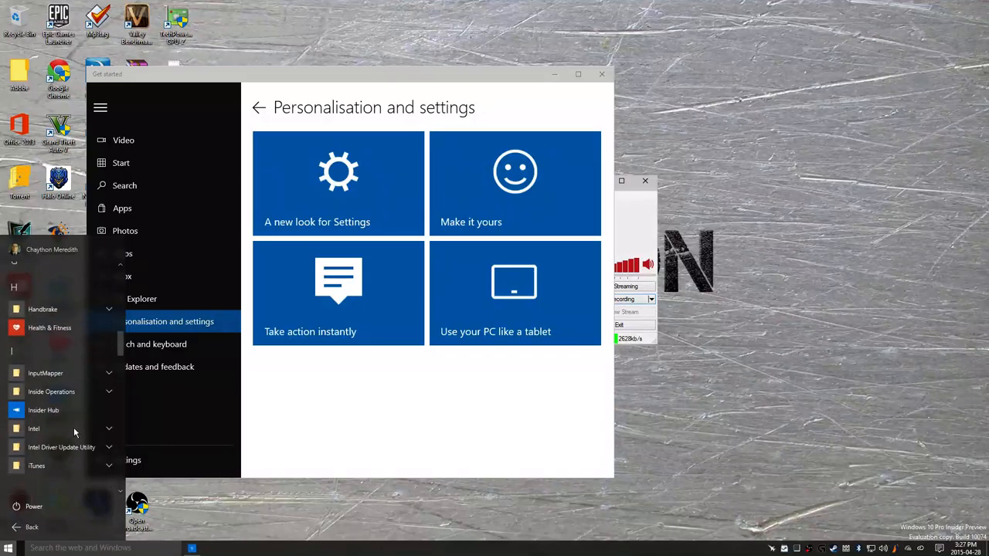
pyautogui.scroll(-3)
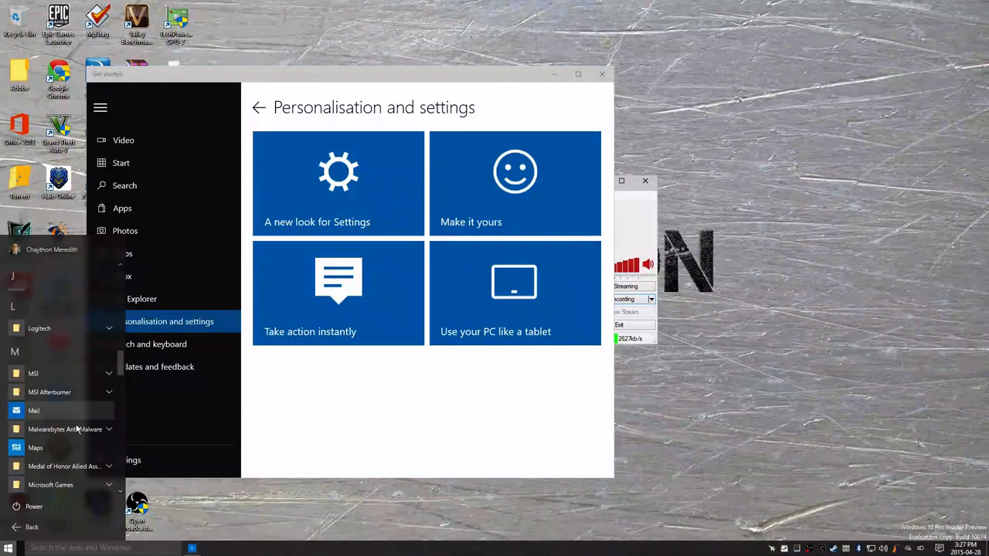
pyautogui.scroll(-3)
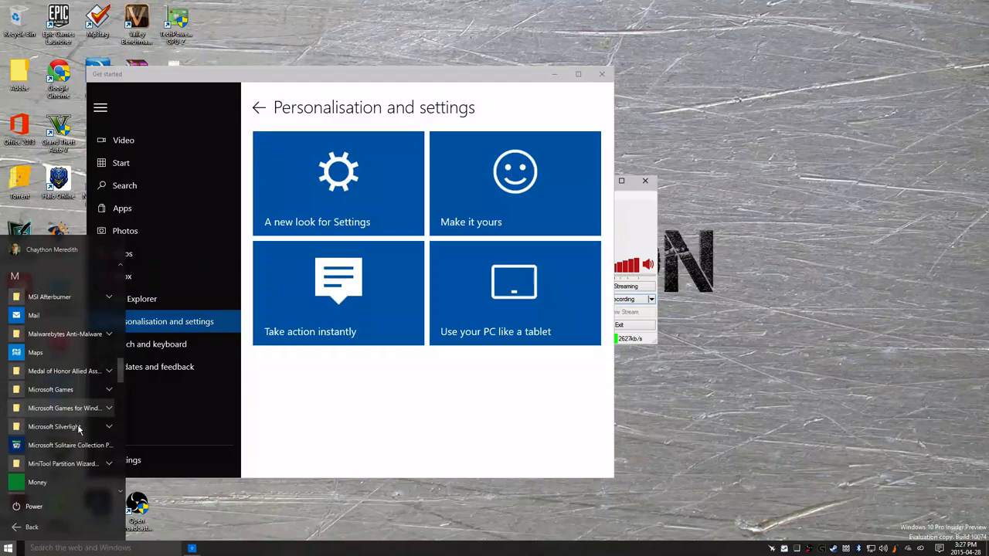
pyautogui.scroll(-3)
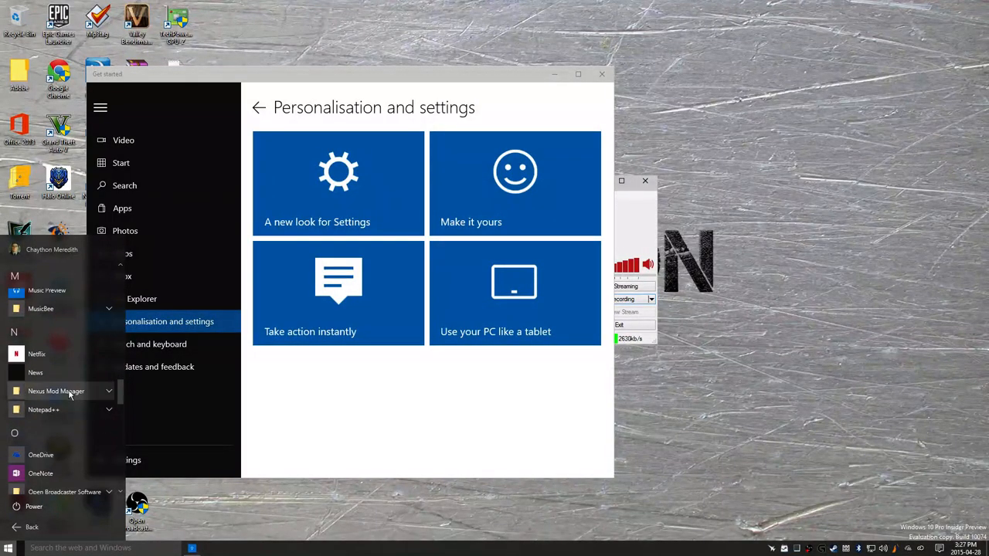
pyautogui.scroll(-3)
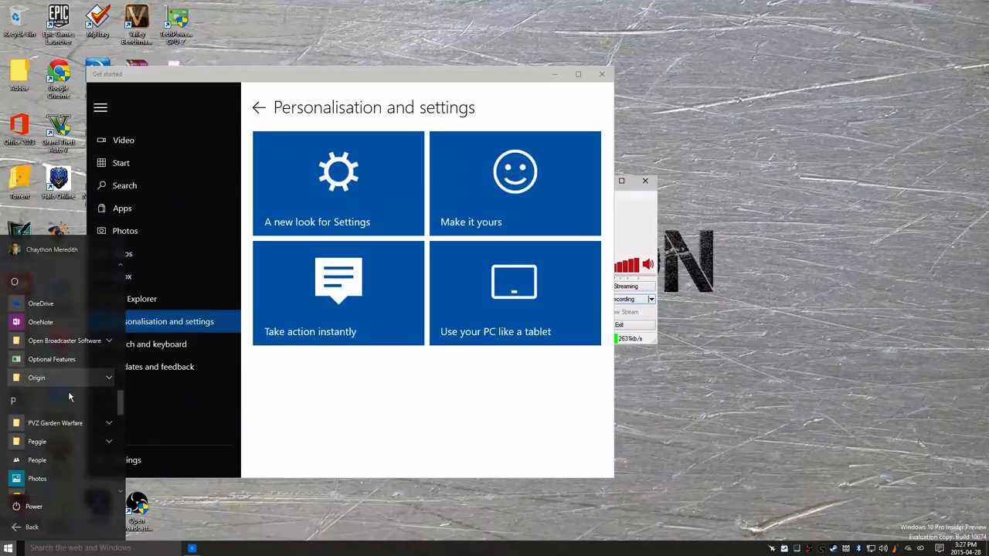
pyautogui.scroll(-3)
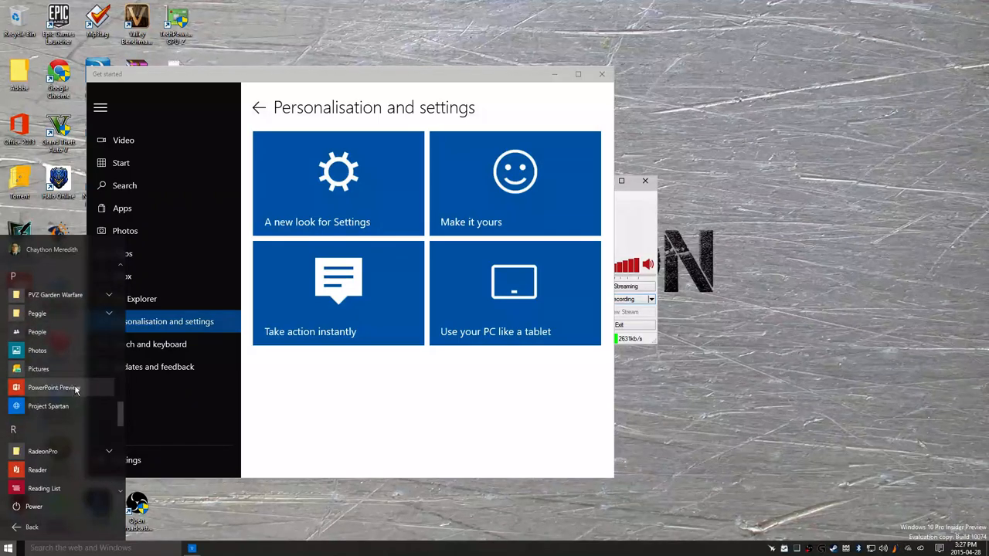
pyautogui.scroll(-3)
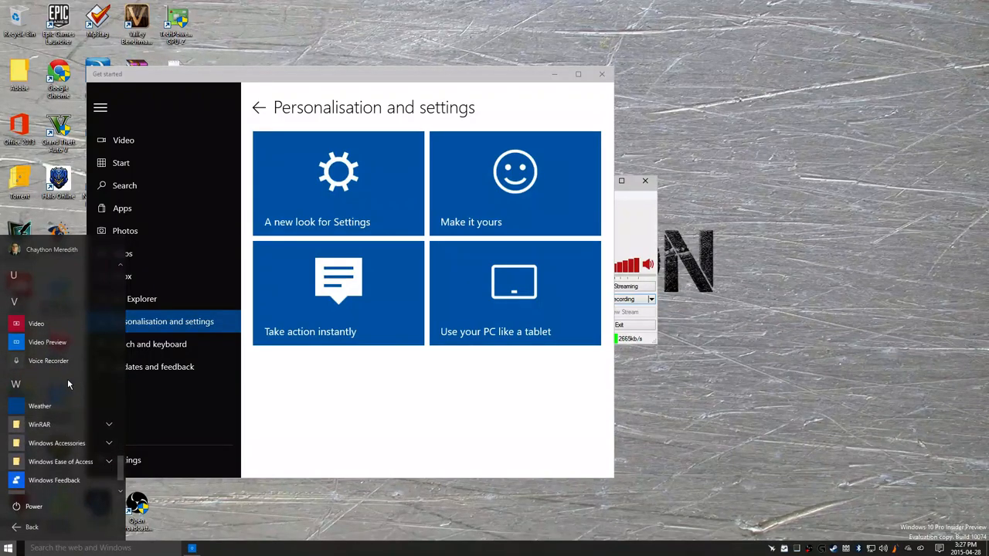
# Launch Voice Recorder, then Calculator from the Start menu's All apps list.
pyautogui.click(50, 362)
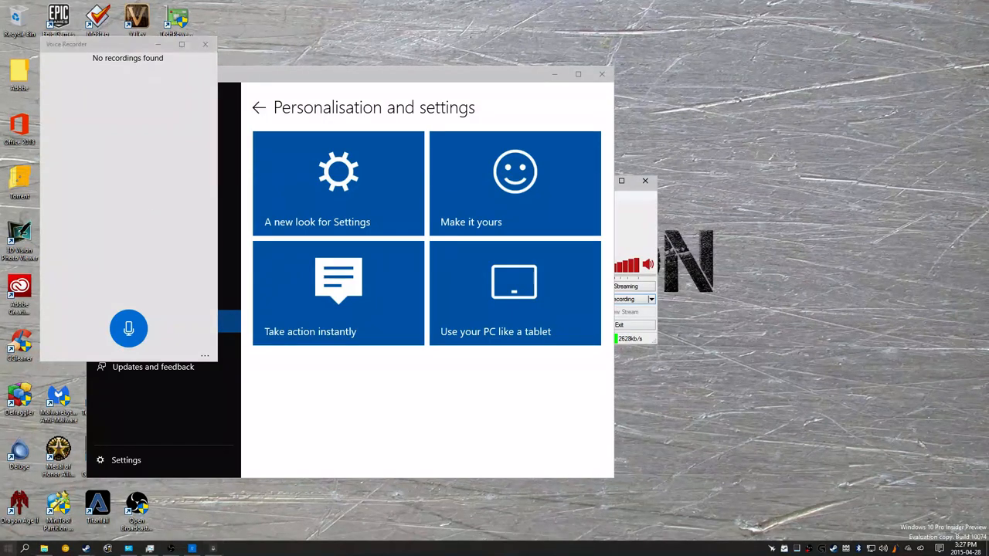
pyautogui.click(8, 547)
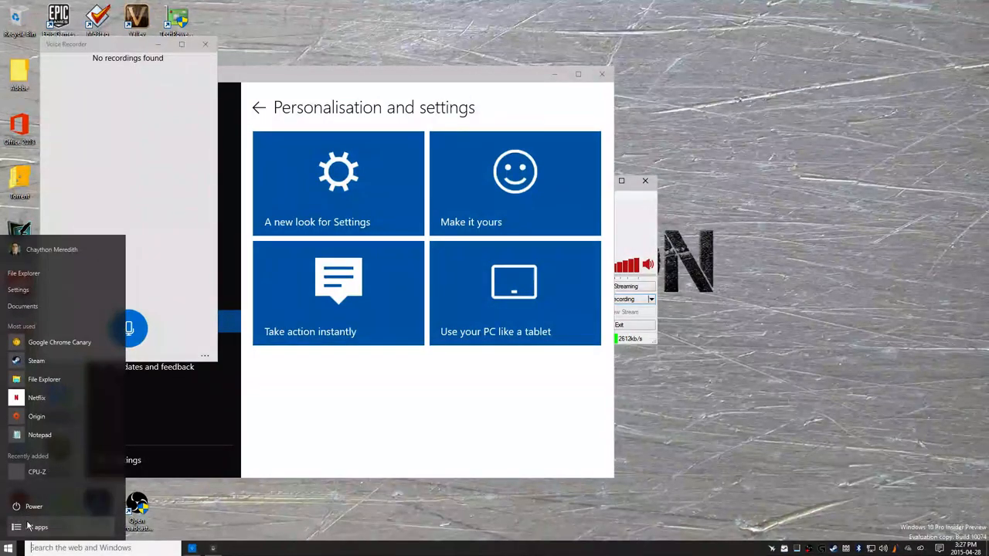
pyautogui.click(33, 527)
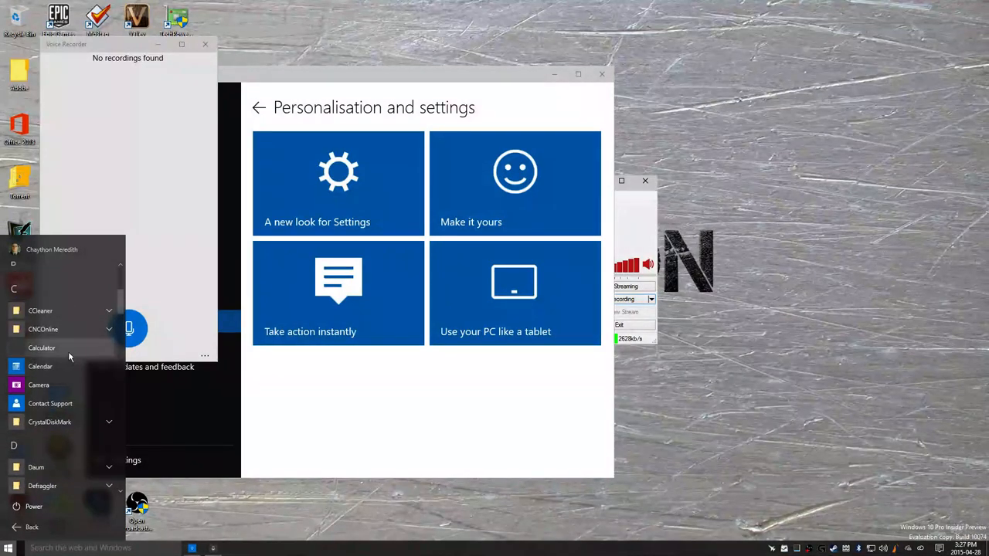
pyautogui.click(42, 348)
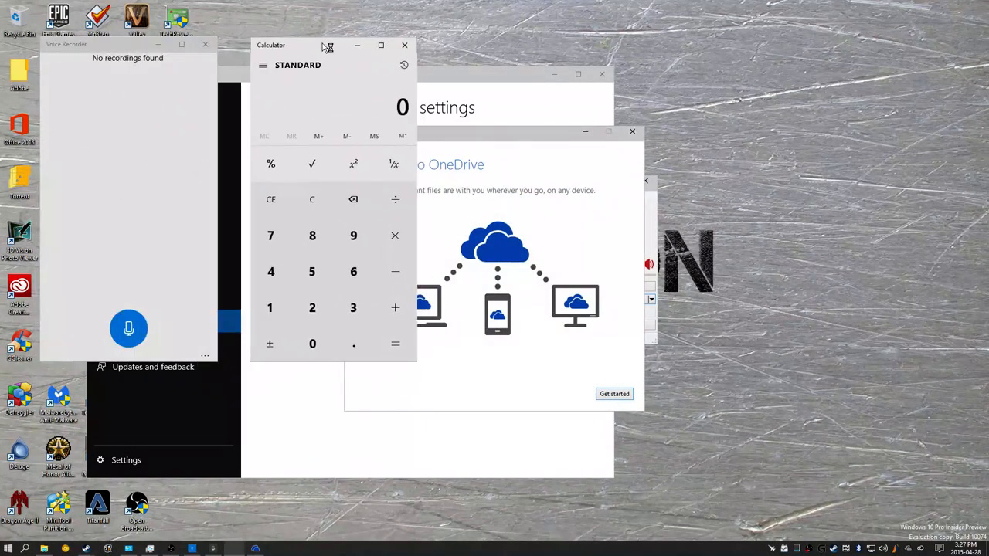
# Launch Alarms & Clock from All apps and dismiss the primary alarm app prompt.
pyautogui.click(9, 547)
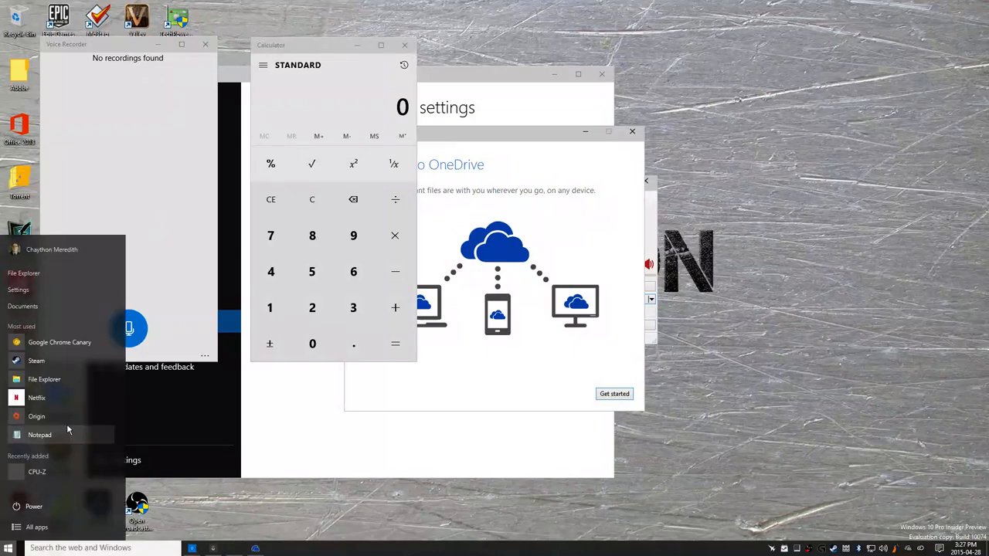
pyautogui.click(37, 527)
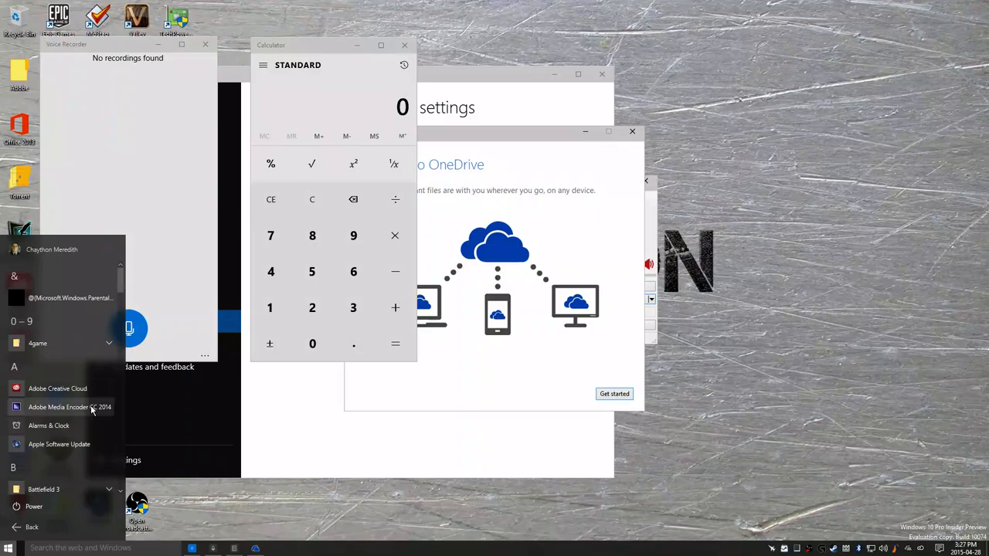
pyautogui.click(47, 427)
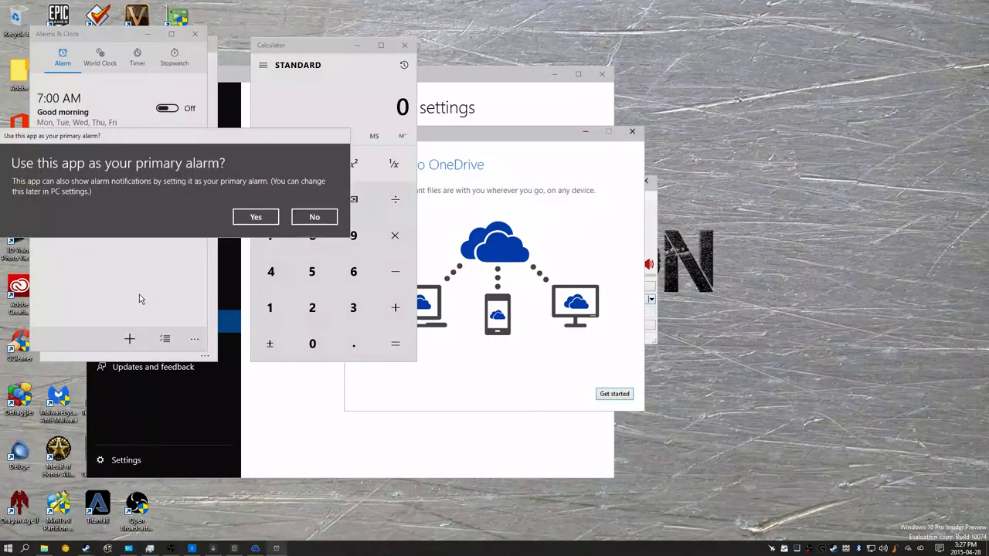
pyautogui.click(315, 216)
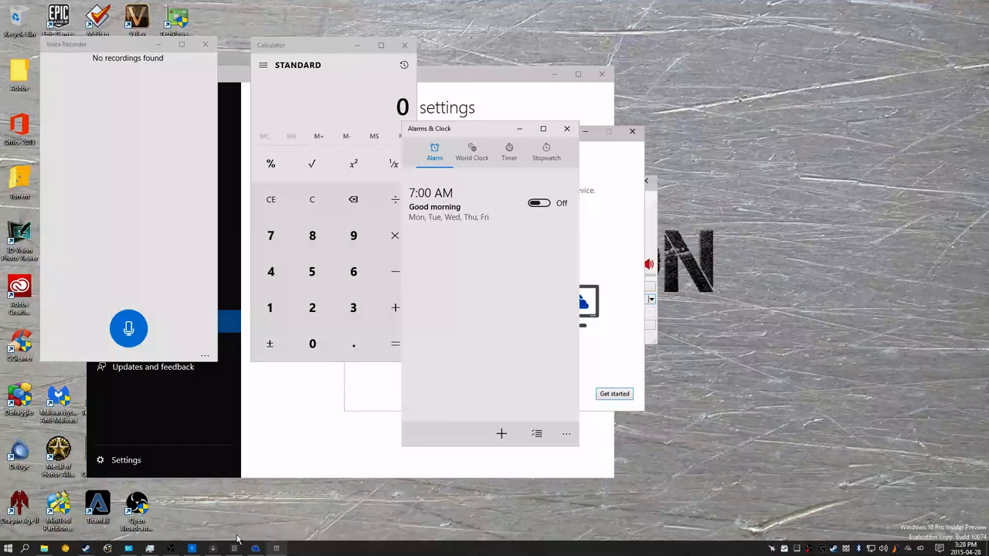
# View the Documents folder in File Explorer, then bring up the Action Center notifications panel.
pyautogui.click(9, 547)
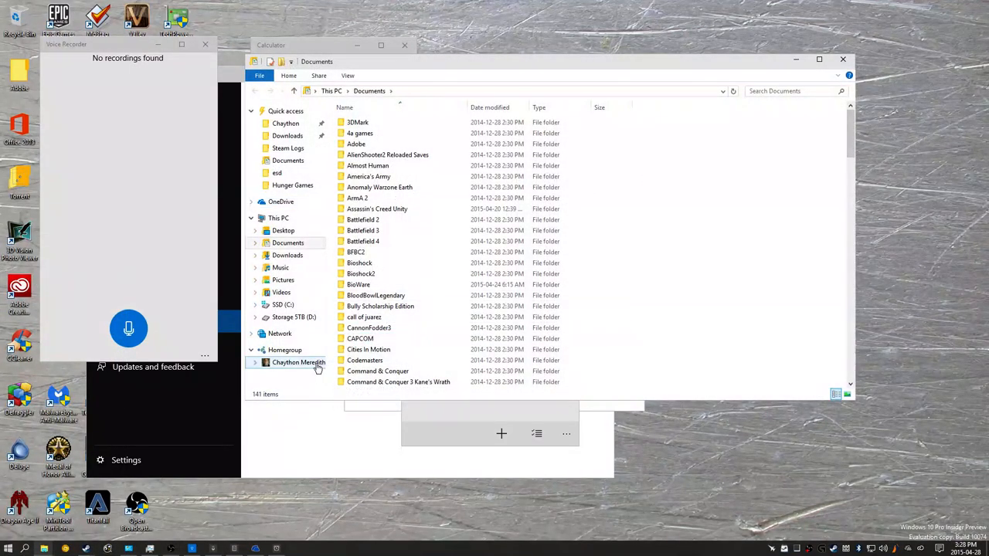
pyautogui.moveTo(334, 337)
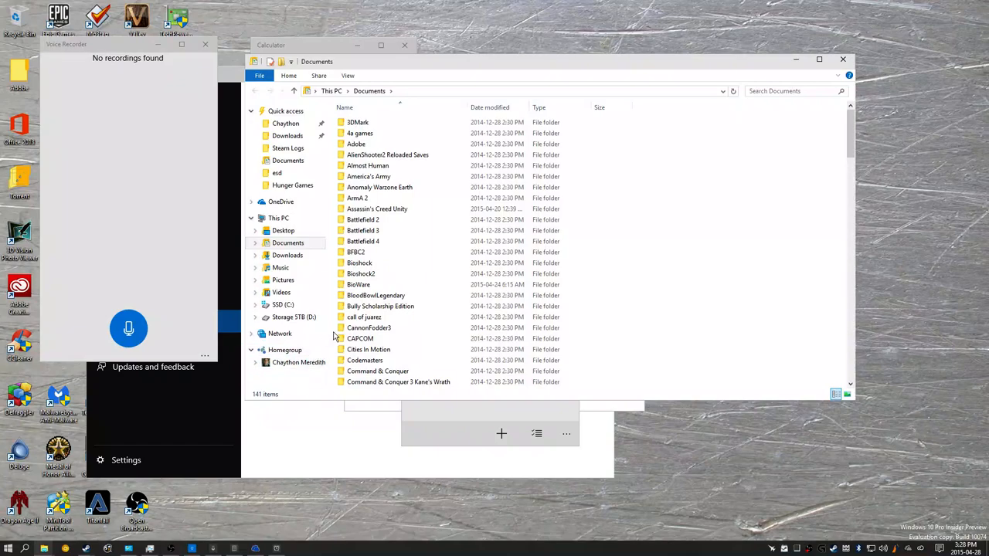
pyautogui.moveTo(785, 88)
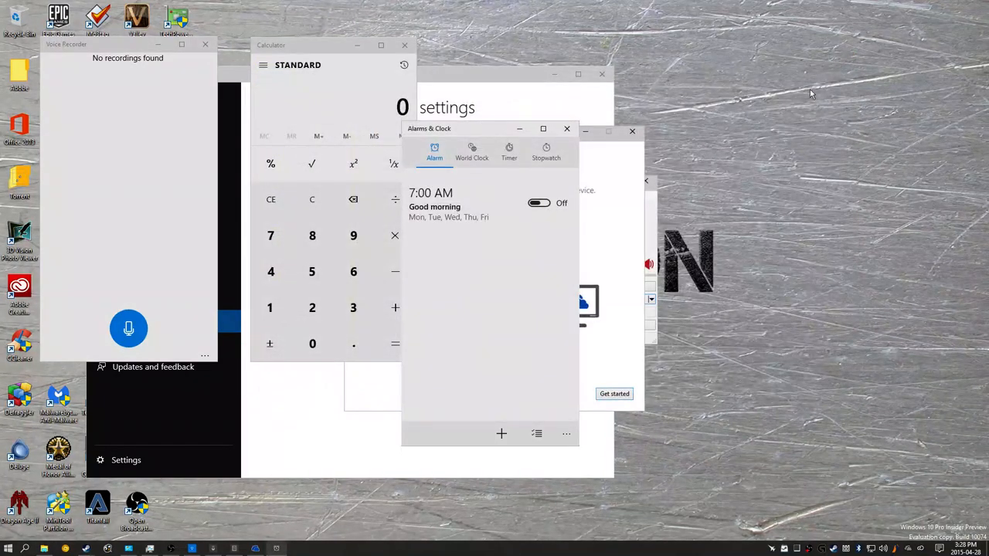
pyautogui.moveTo(718, 163)
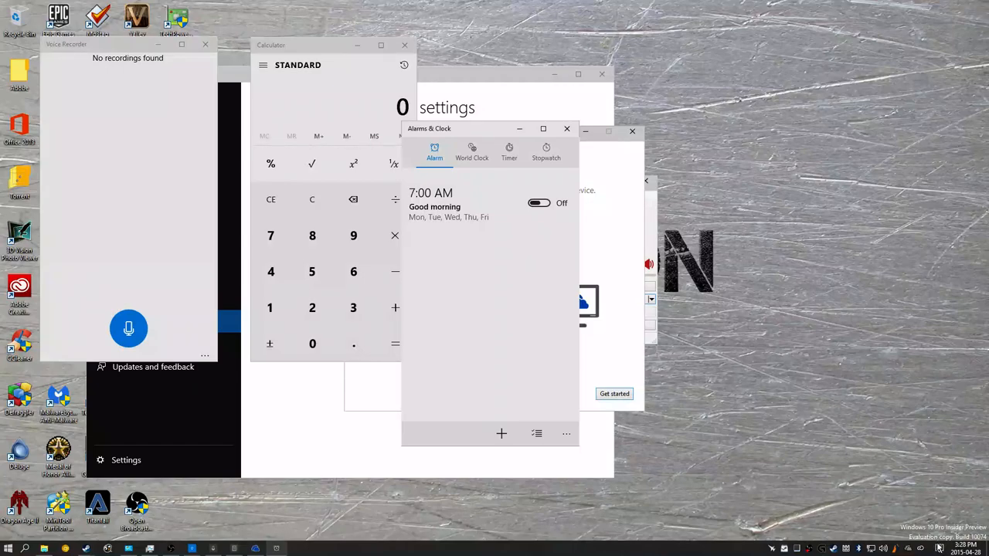
pyautogui.click(965, 548)
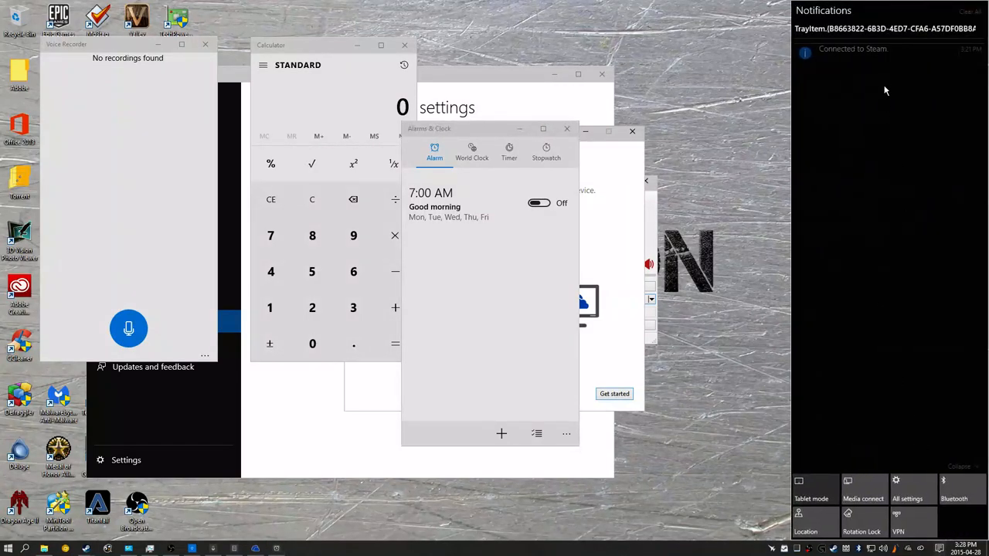
pyautogui.moveTo(560, 425)
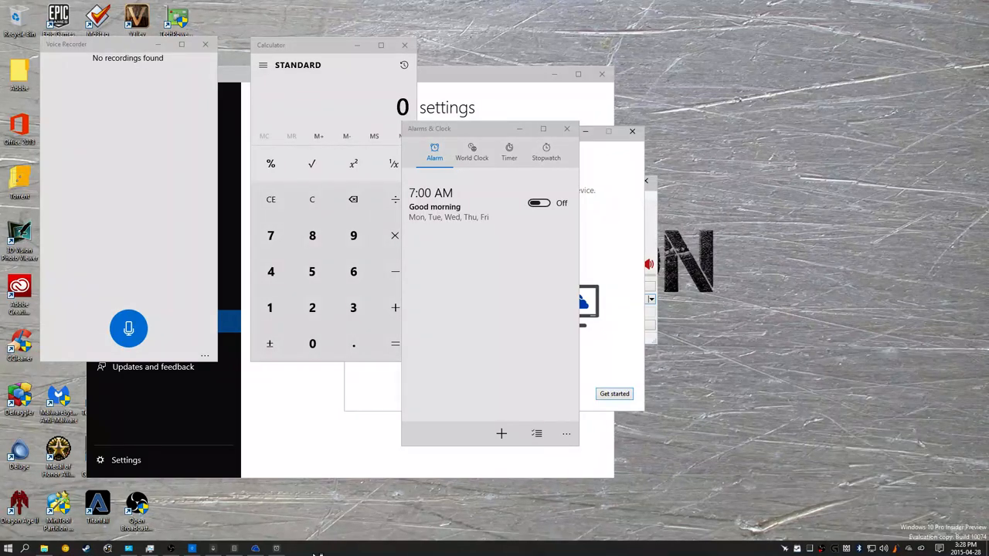
# Bring up the desktop context menu offering display settings and Personalize.
pyautogui.rightClick(109, 549)
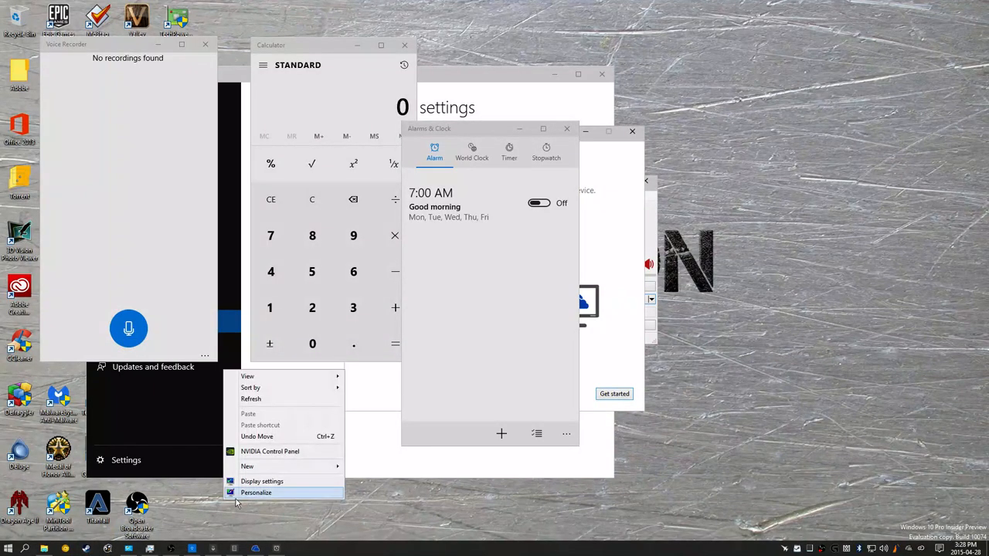
# In Personalization Colors, turn on automatically picking an accent colour from the background.
pyautogui.click(257, 492)
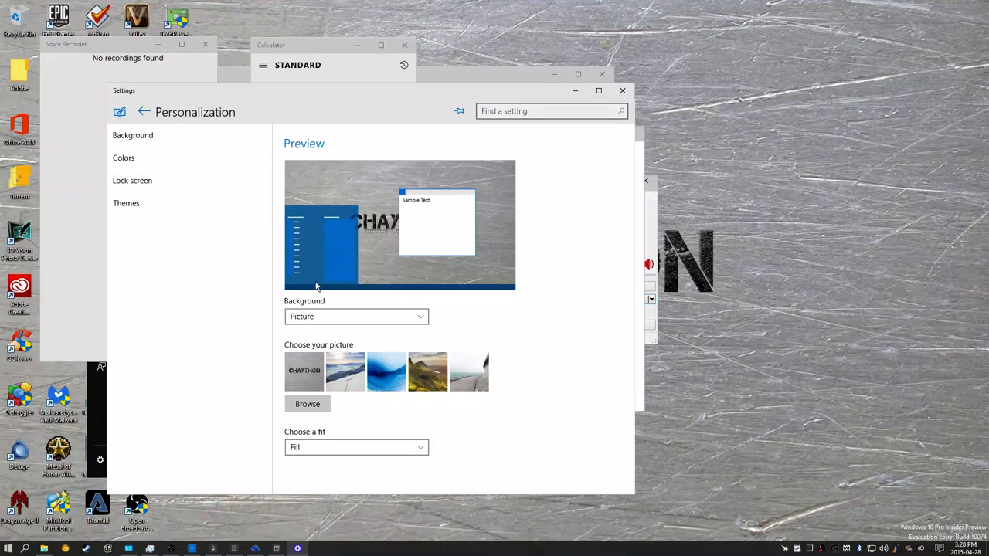
pyautogui.click(124, 157)
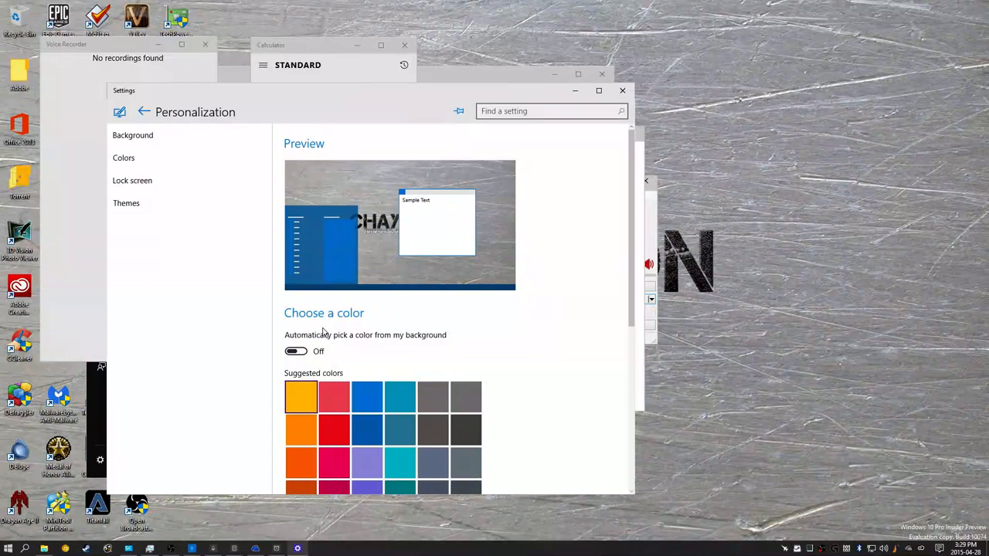
pyautogui.scroll(-3)
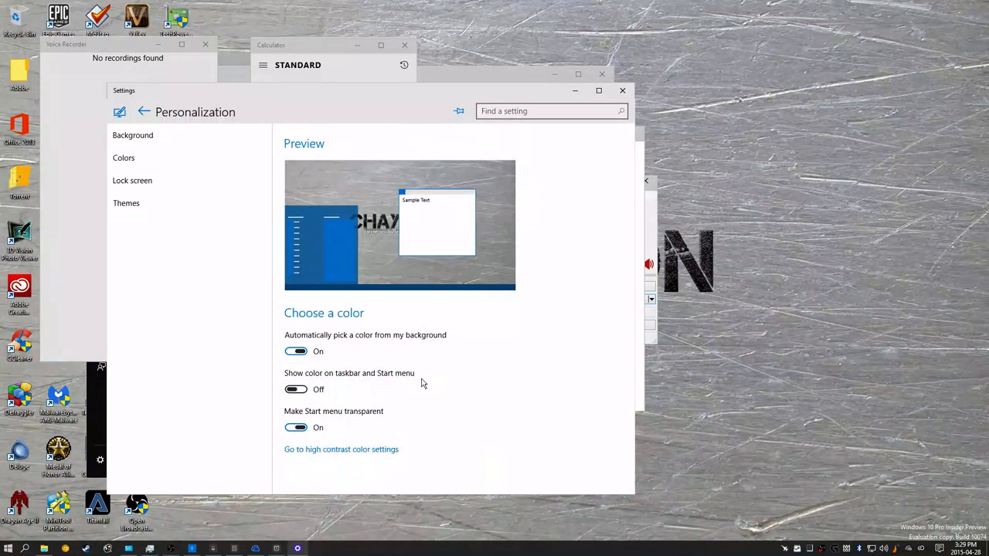
pyautogui.moveTo(294, 198)
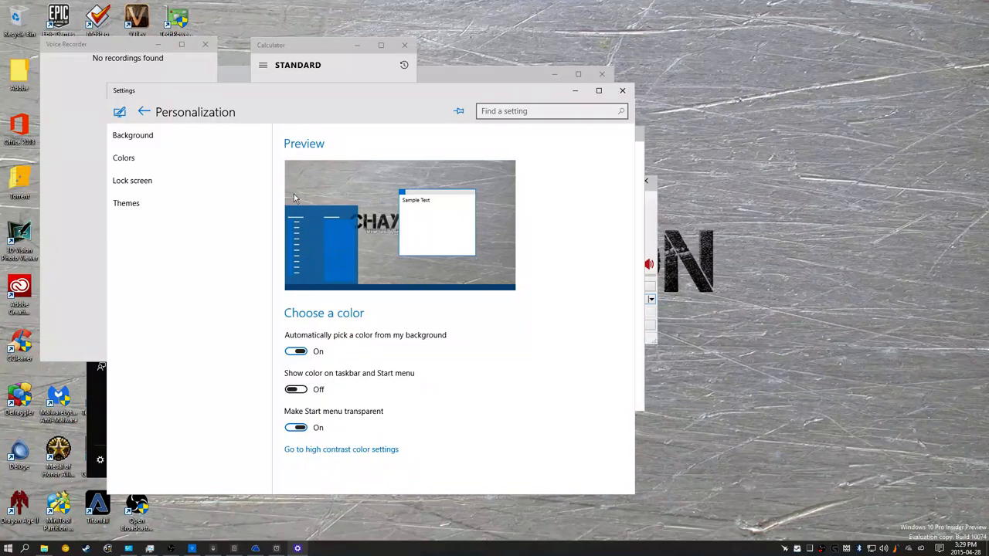
pyautogui.moveTo(696, 503)
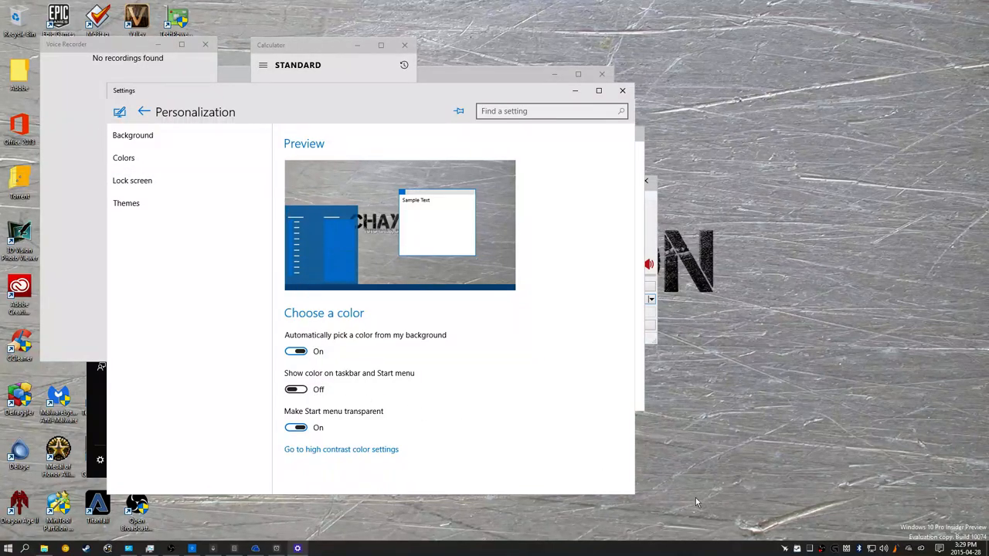
pyautogui.click(885, 549)
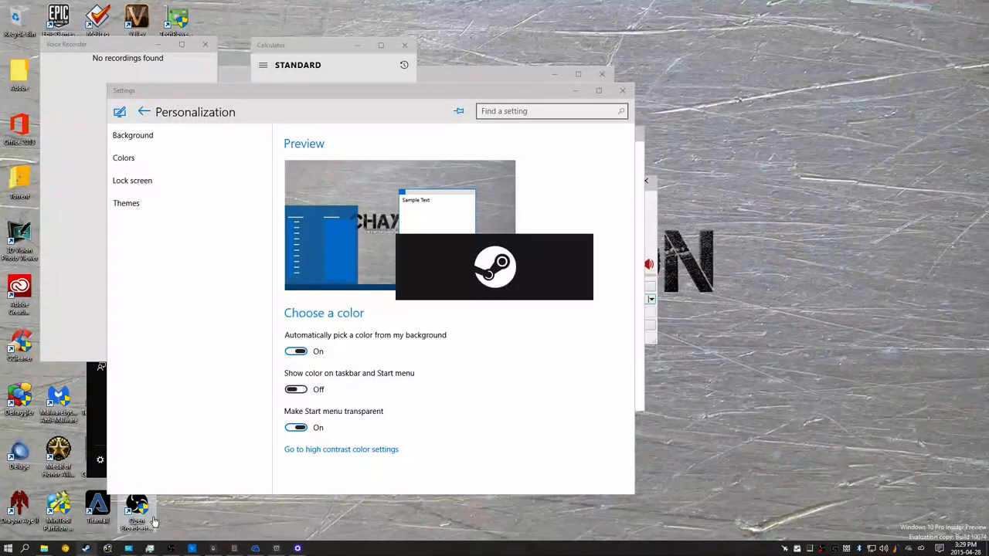
pyautogui.moveTo(374, 417)
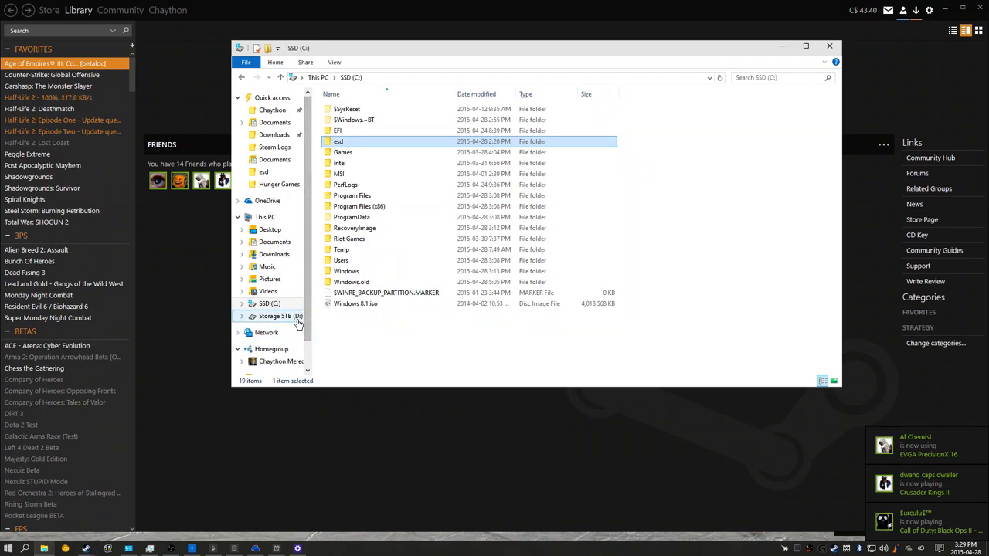
# Browse the 5TB storage drive into Back Up\Programs and select the chat logger application file.
pyautogui.click(281, 315)
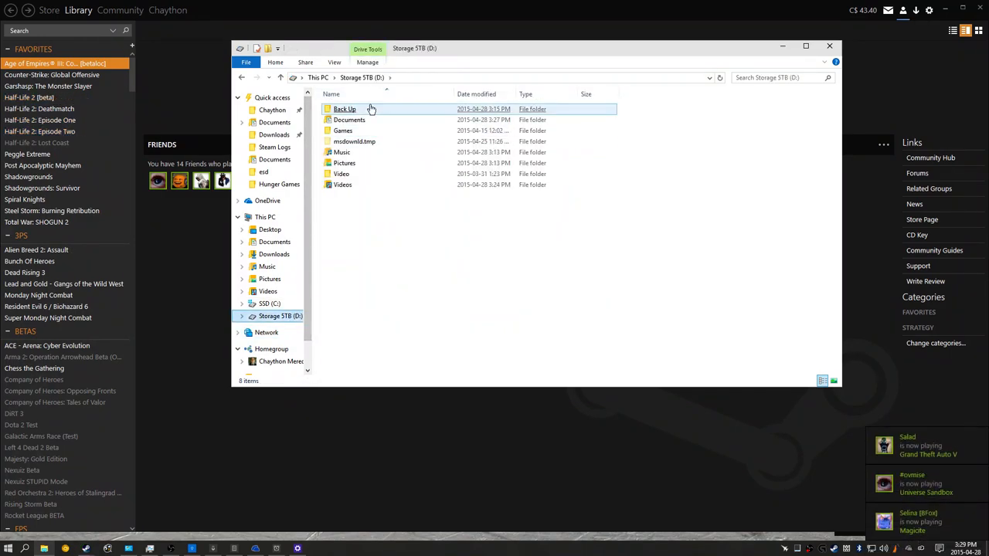
pyautogui.doubleClick(345, 109)
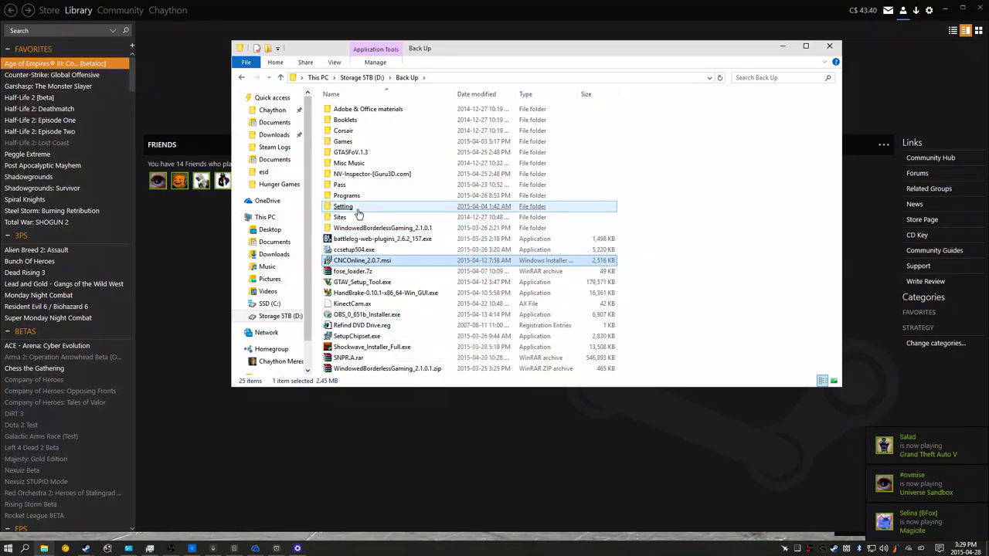
pyautogui.doubleClick(346, 195)
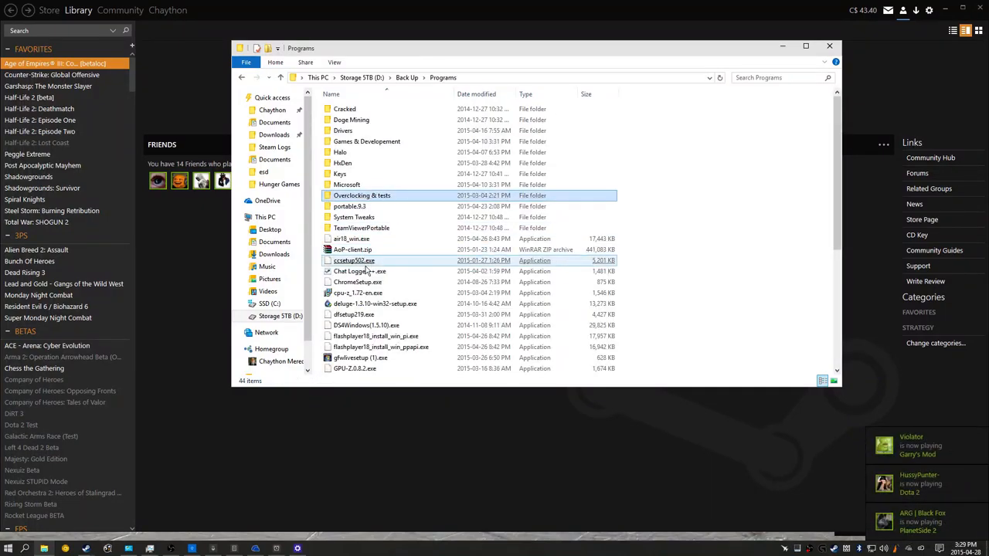
pyautogui.click(359, 272)
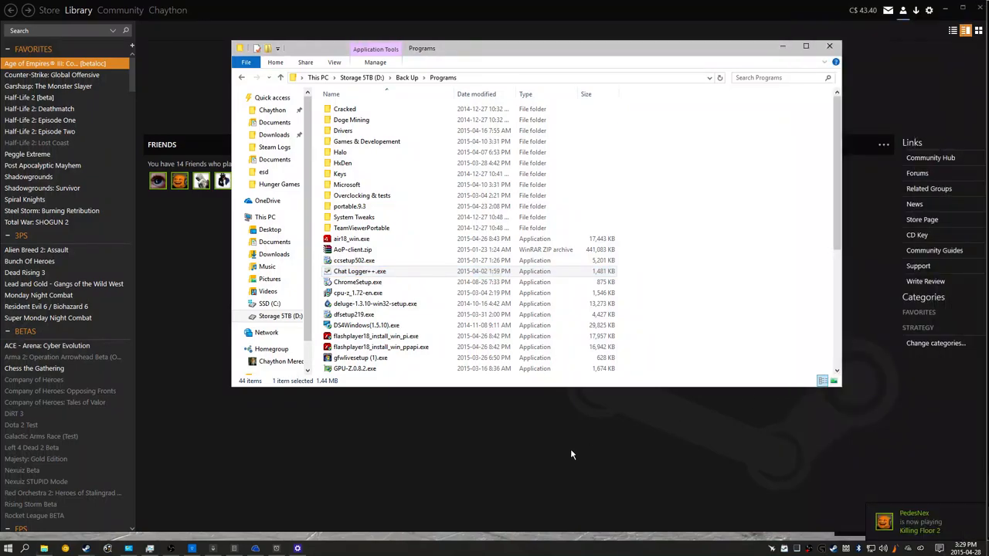
pyautogui.click(358, 273)
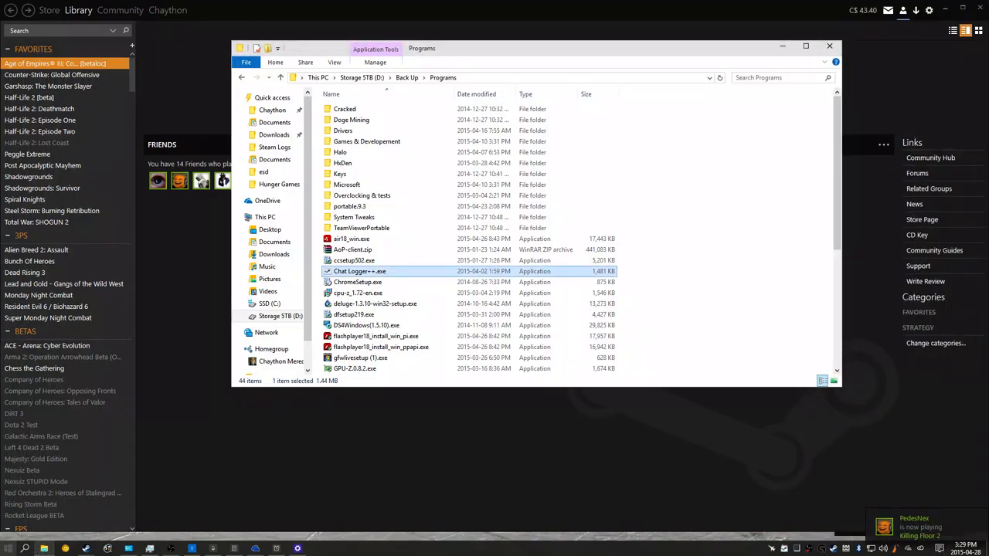
# Launch the Calendar app from the Start menu's All apps list.
pyautogui.click(9, 547)
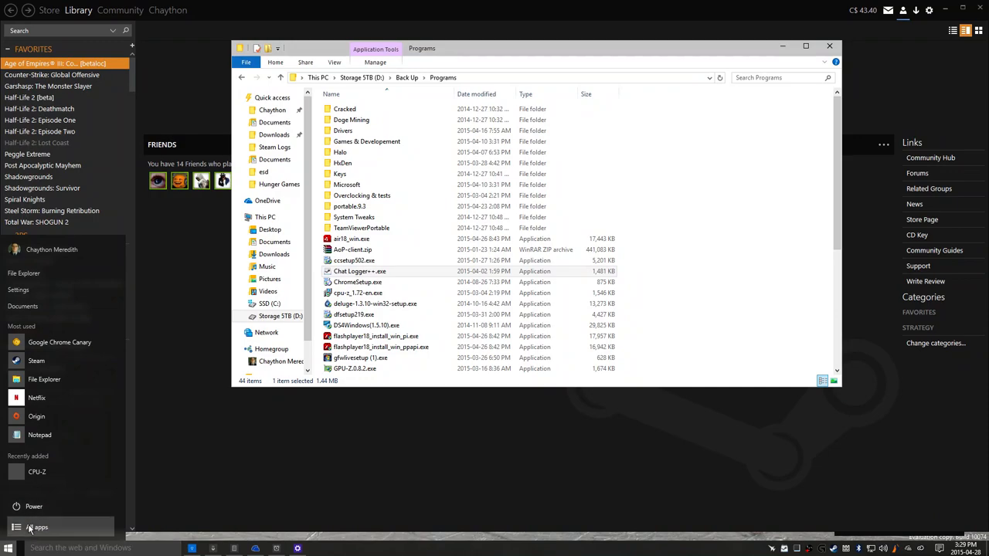
pyautogui.click(39, 527)
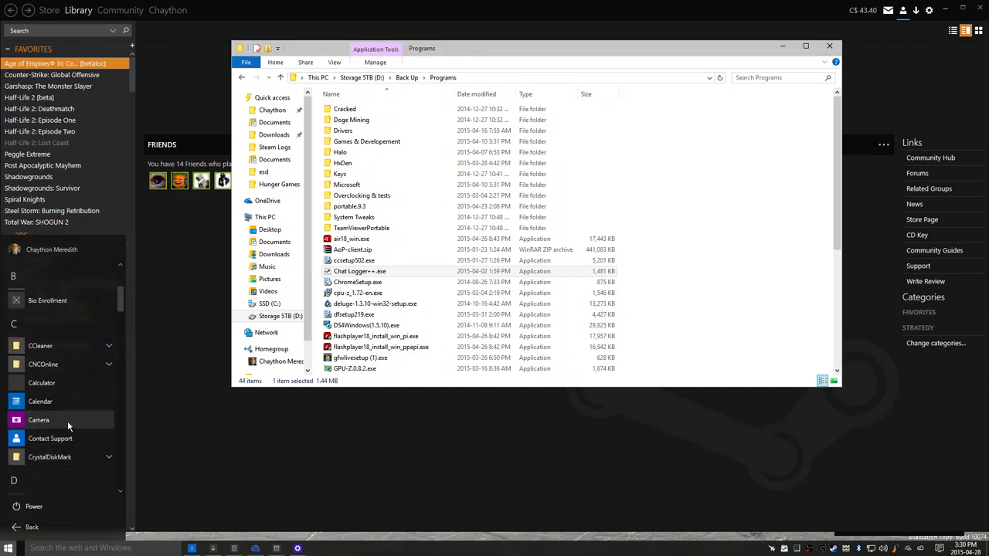
pyautogui.click(41, 402)
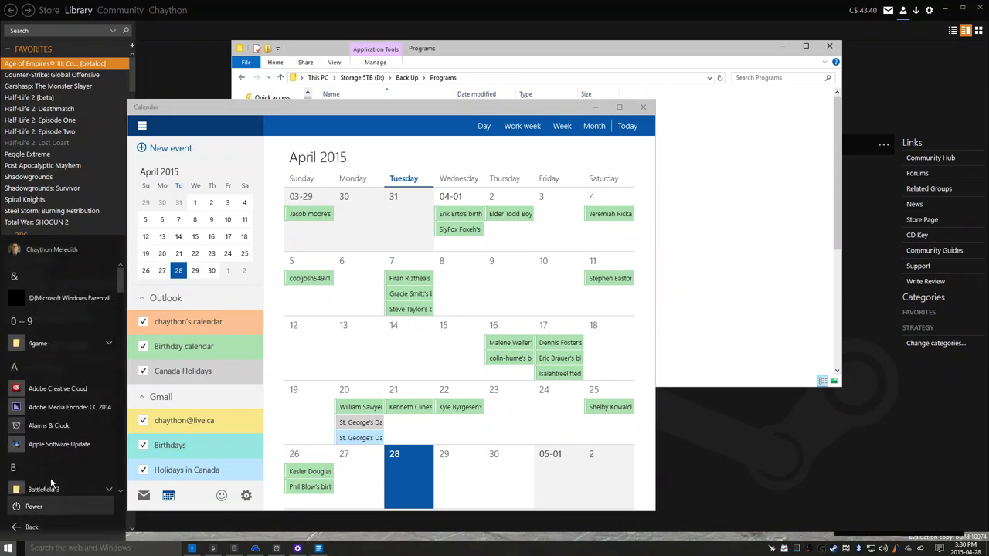
# Scroll the All apps list down toward Microsoft Solitaire Collection Preview.
pyautogui.scroll(-3)
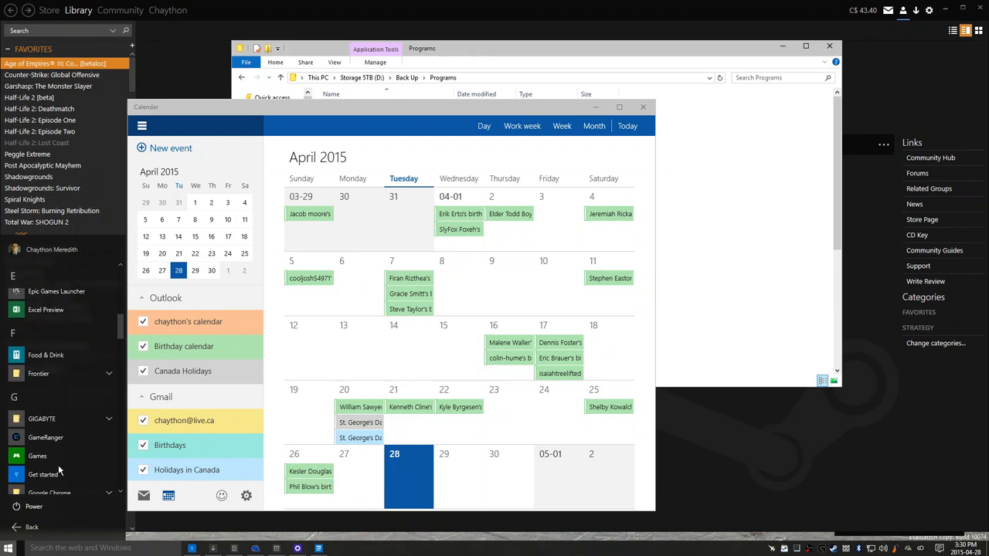
pyautogui.scroll(-3)
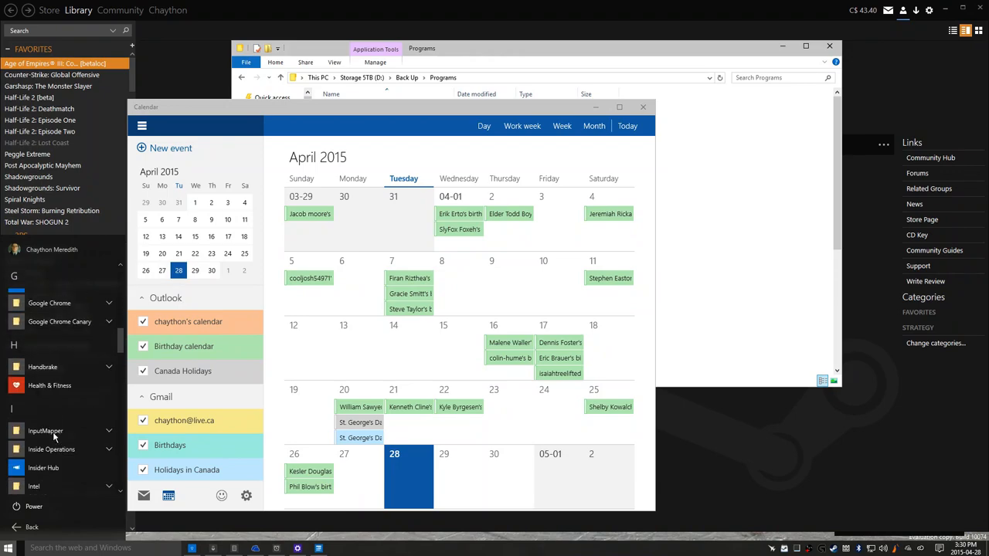
pyautogui.scroll(-3)
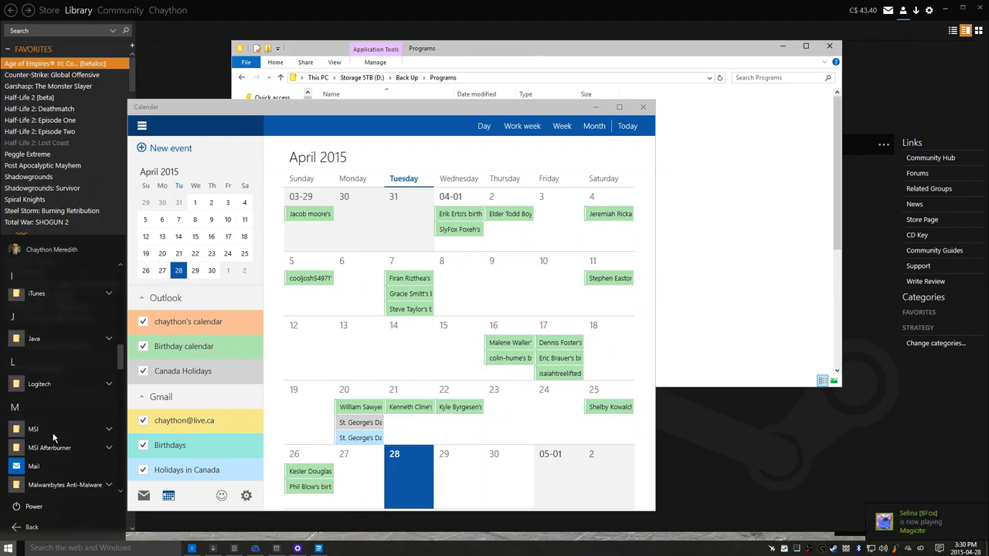
pyautogui.scroll(-3)
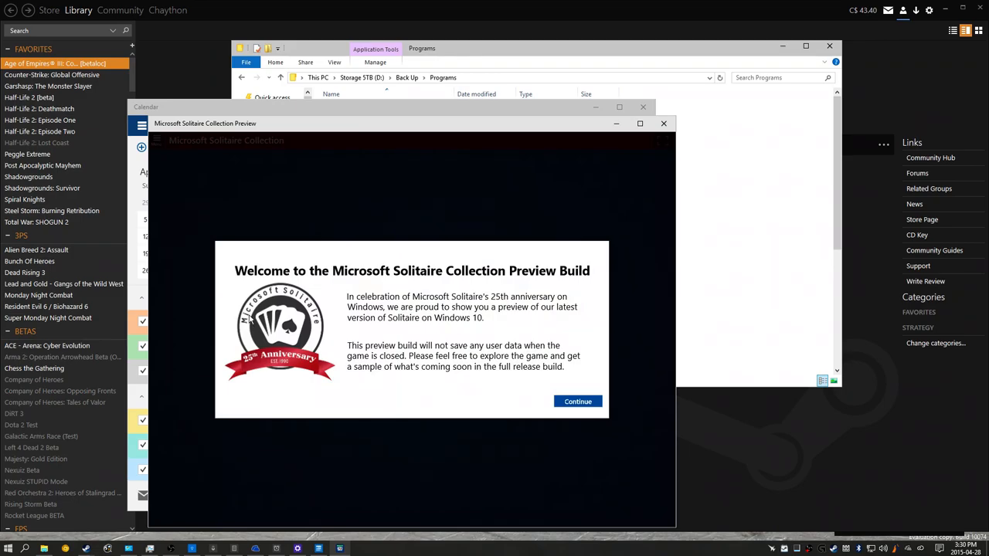
# Continue past Solitaire's preview-build welcome notice so the game starts loading.
pyautogui.click(578, 402)
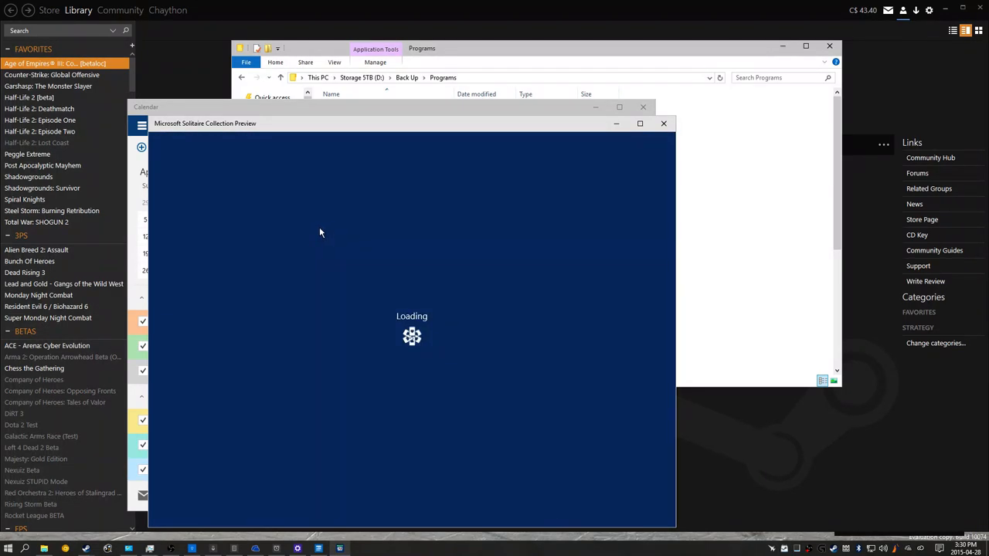
pyautogui.moveTo(321, 229)
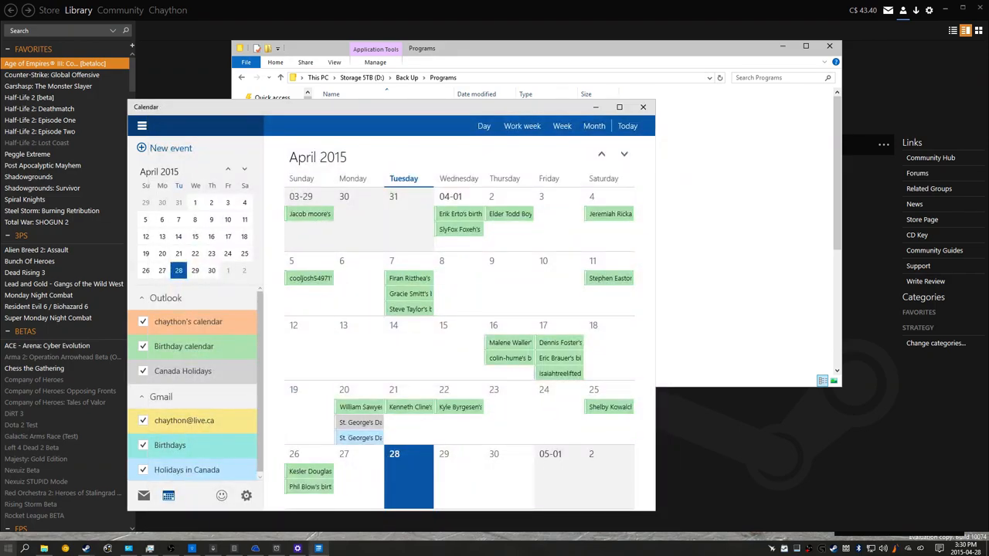
pyautogui.click(8, 547)
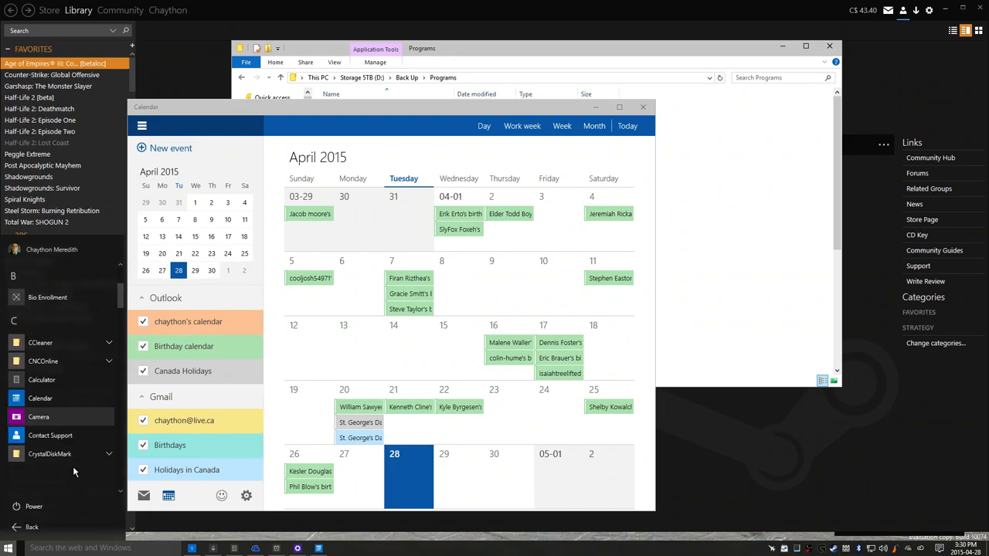
pyautogui.scroll(-3)
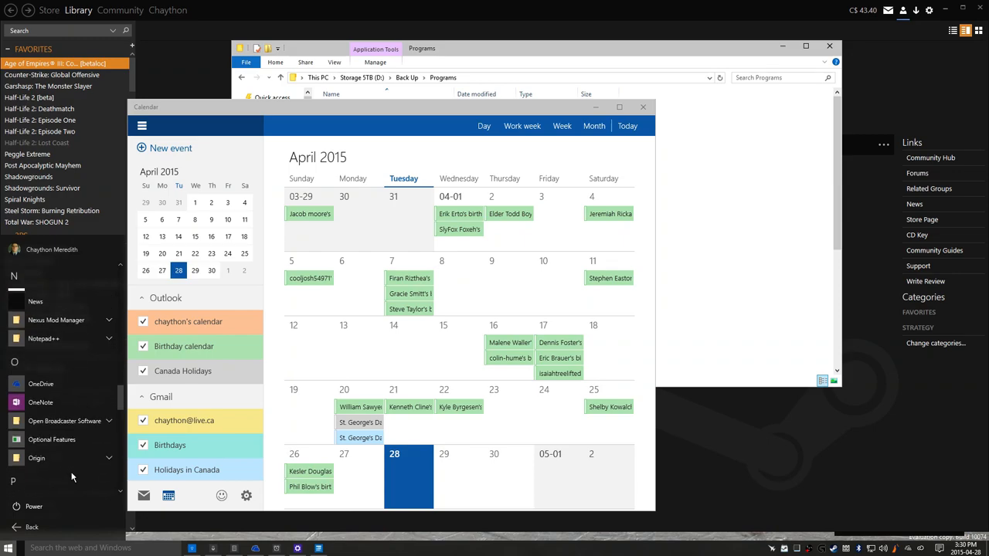
pyautogui.scroll(-3)
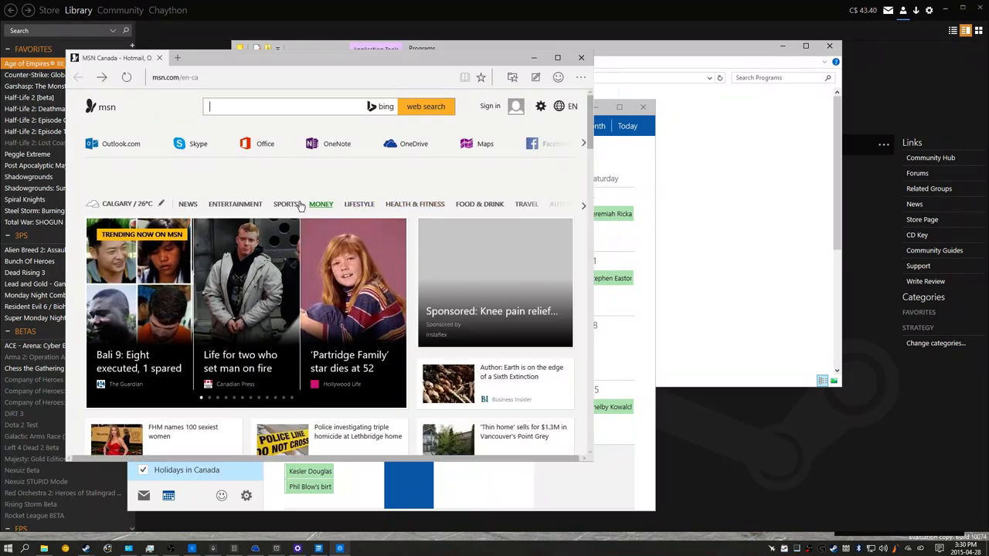
pyautogui.scroll(-3)
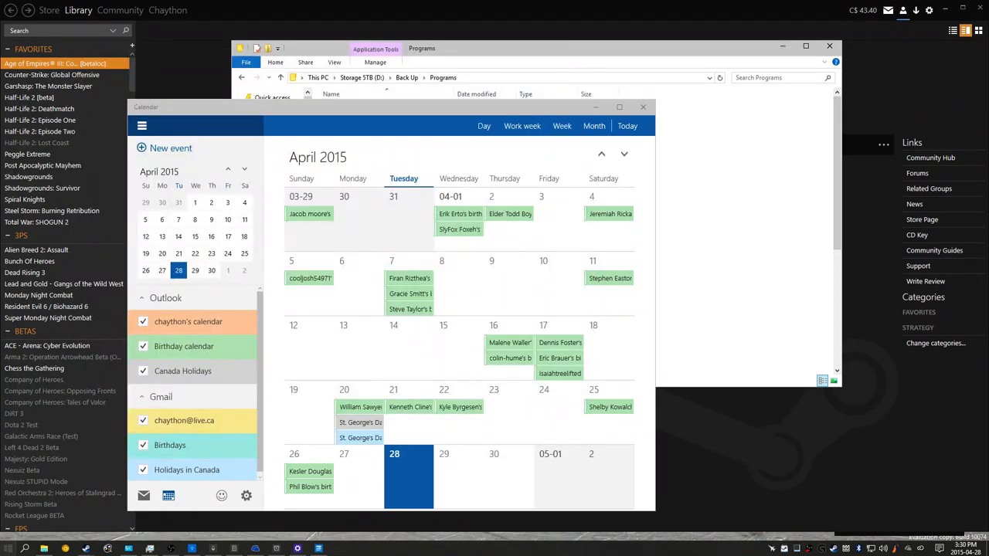
# Browse the Devices page in Settings and return to the main overview.
pyautogui.click(8, 547)
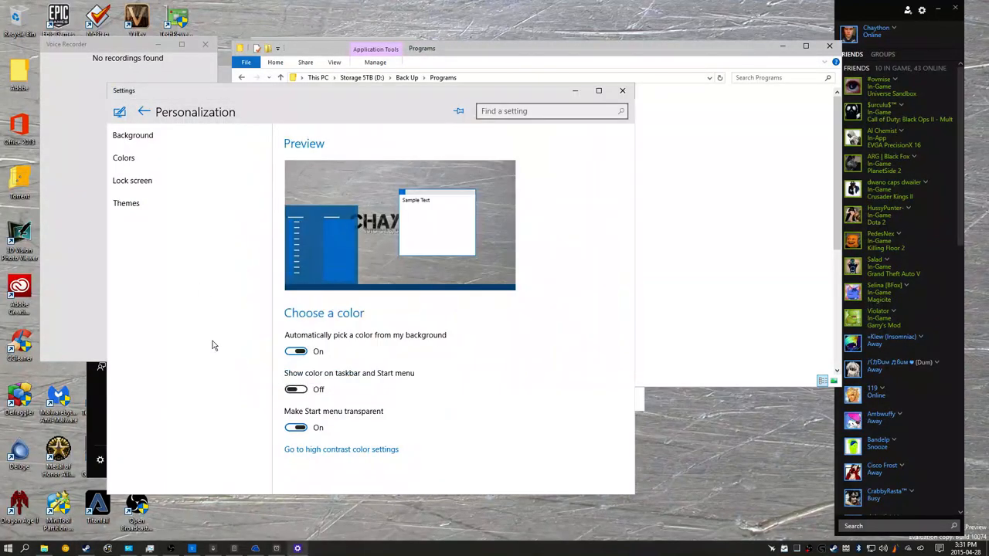
pyautogui.click(143, 111)
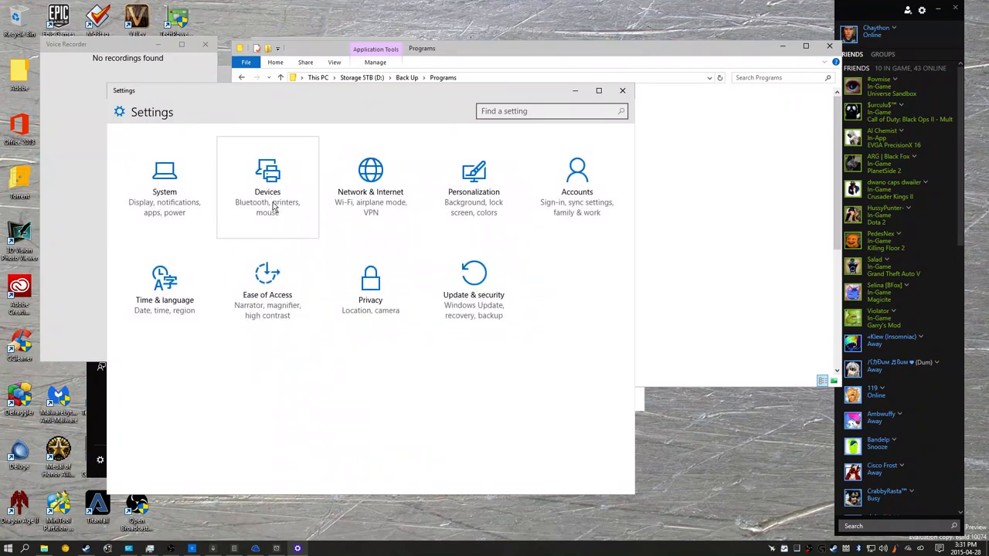
pyautogui.click(267, 185)
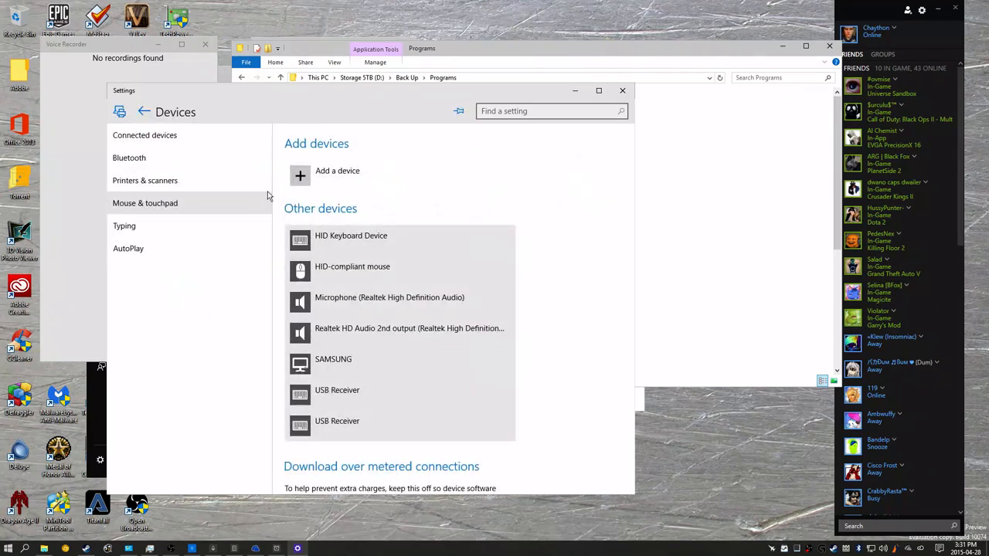
pyautogui.scroll(-3)
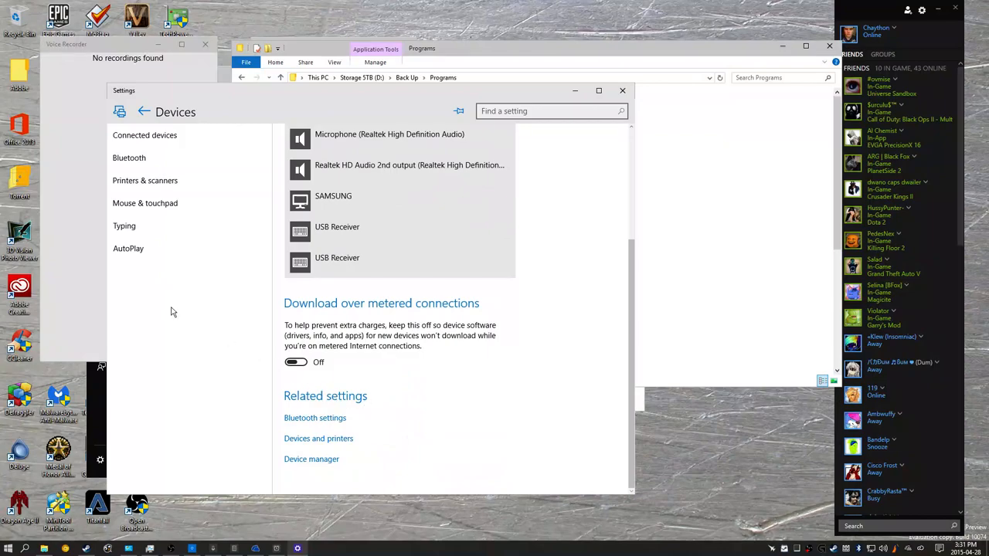
pyautogui.click(144, 112)
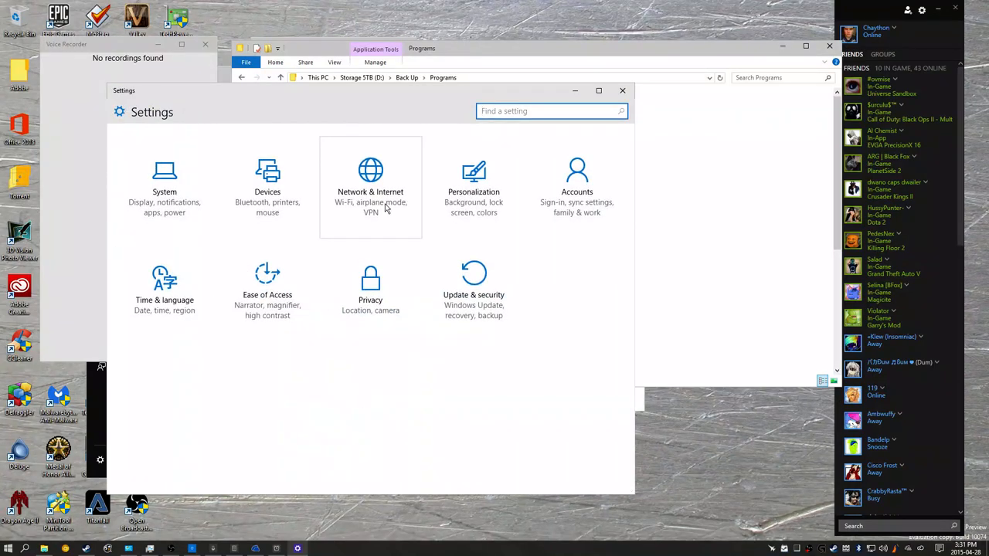
# Browse the Personalization page and return to the Settings home.
pyautogui.click(473, 185)
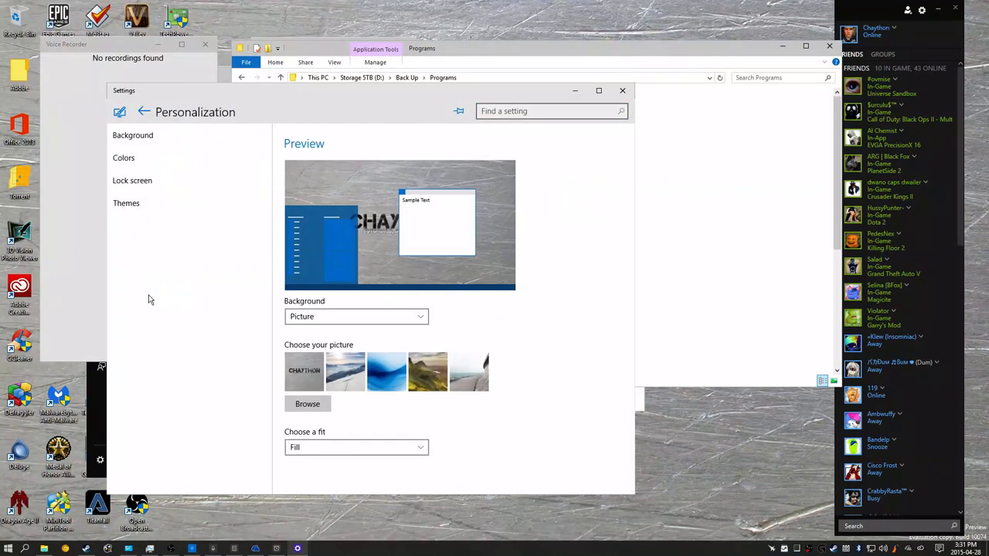
pyautogui.click(142, 112)
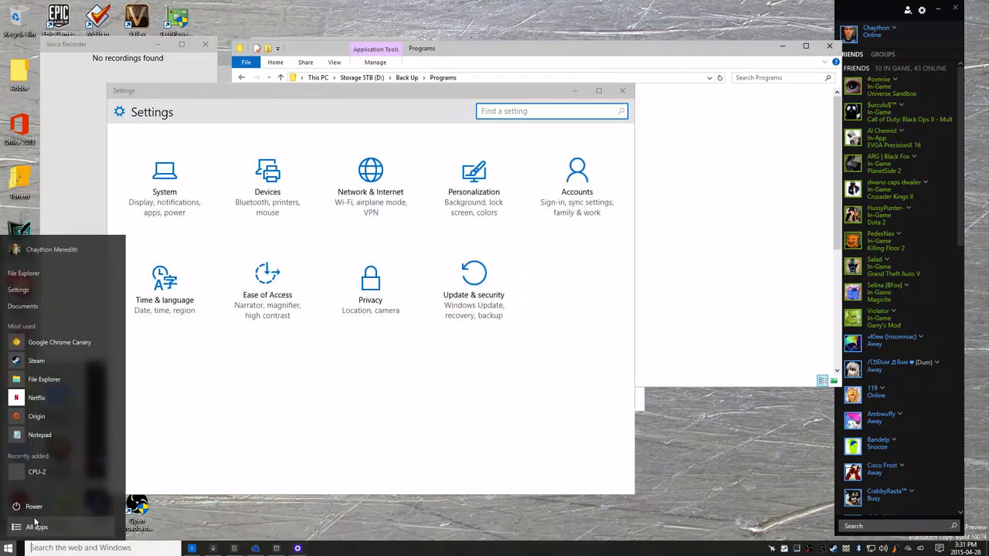
# Search Windows for 'music' and launch Music Preview from the results.
pyautogui.click(37, 527)
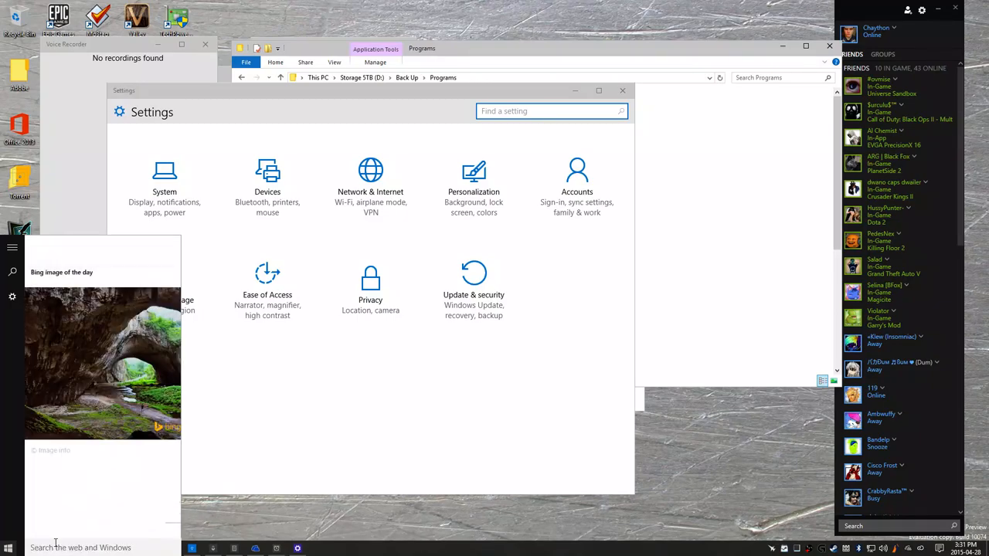
pyautogui.write('music')
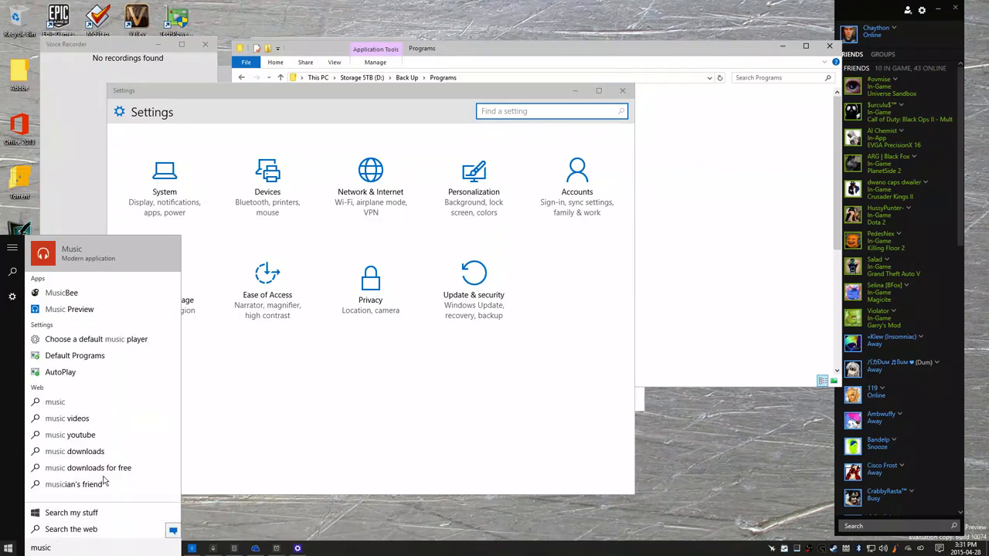
pyautogui.click(70, 309)
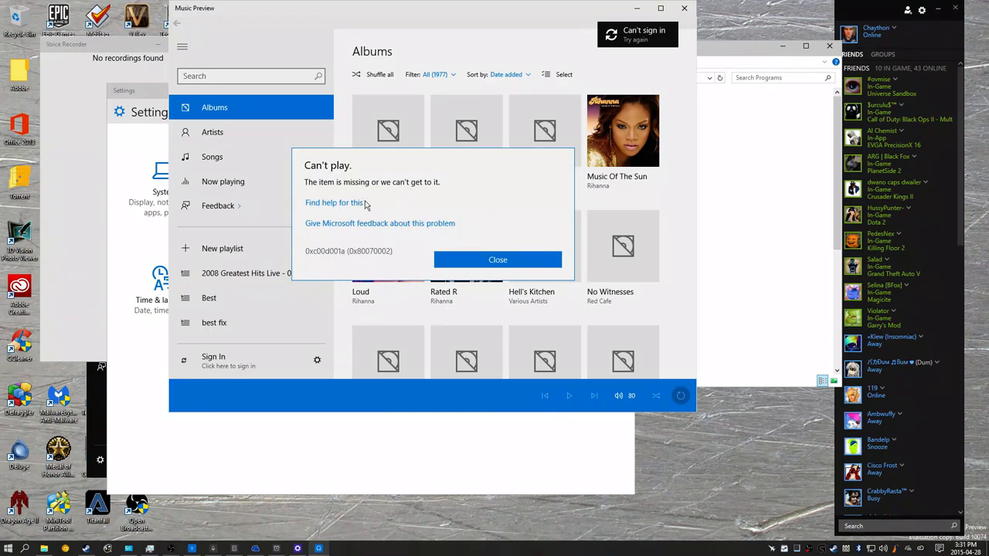
pyautogui.moveTo(390, 194)
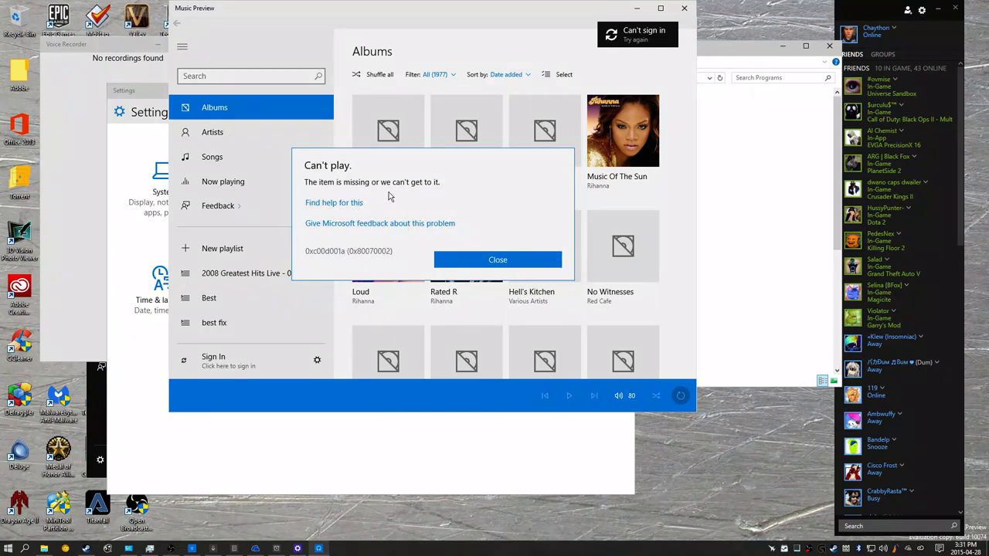
# Dismiss Music Preview's 'Can't play' error and browse its playlist pane.
pyautogui.click(498, 260)
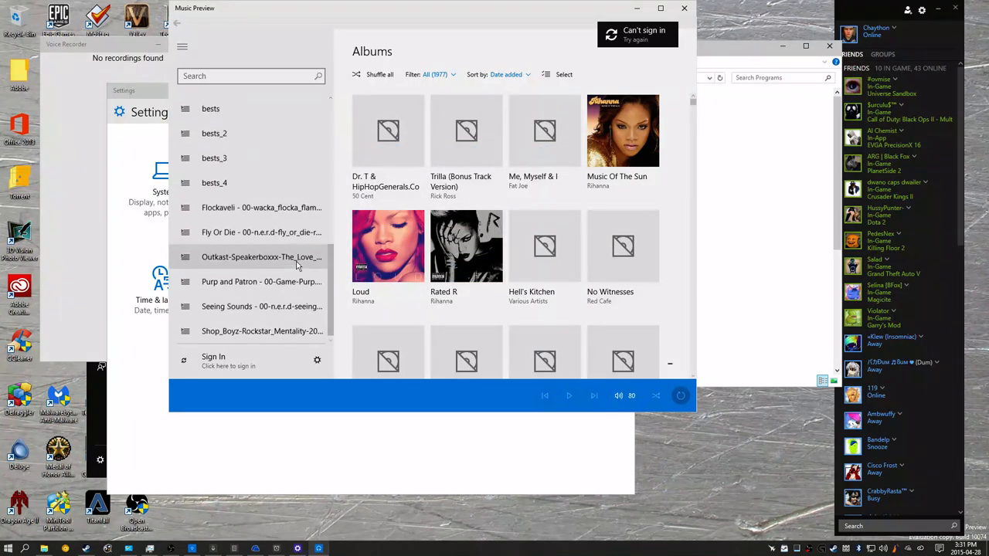
pyautogui.click(183, 47)
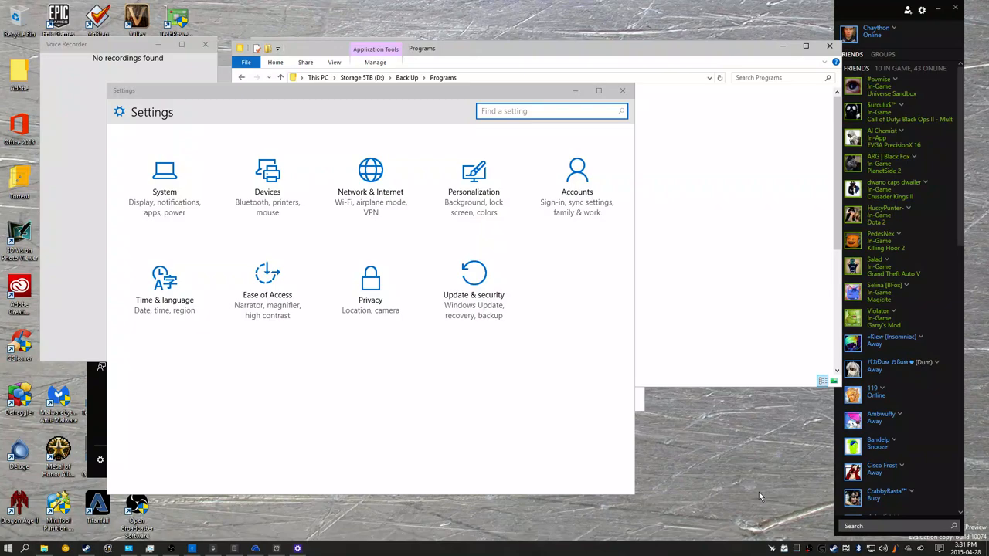
pyautogui.moveTo(46, 541)
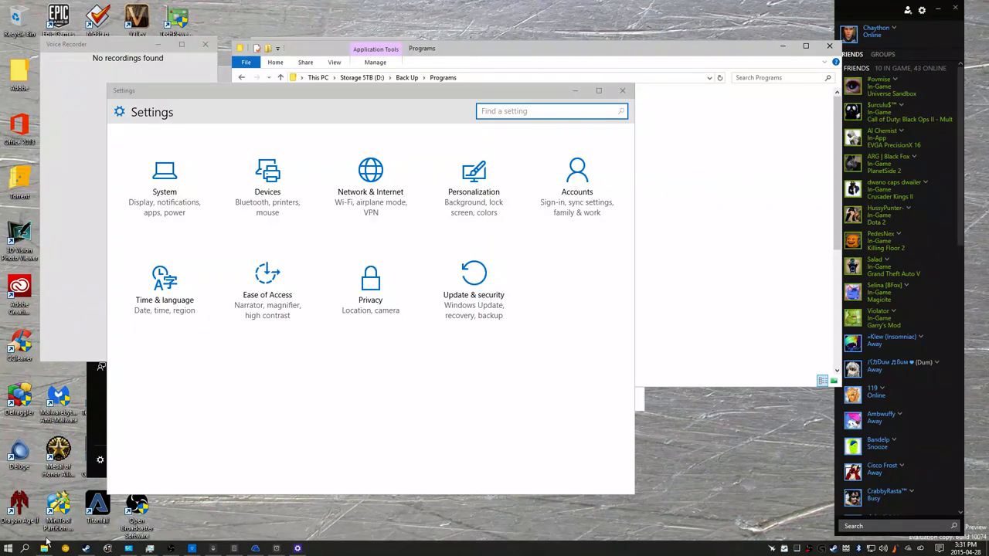
# Bring the File Explorer window showing Back Up\Programs in front of Settings.
pyautogui.click(359, 272)
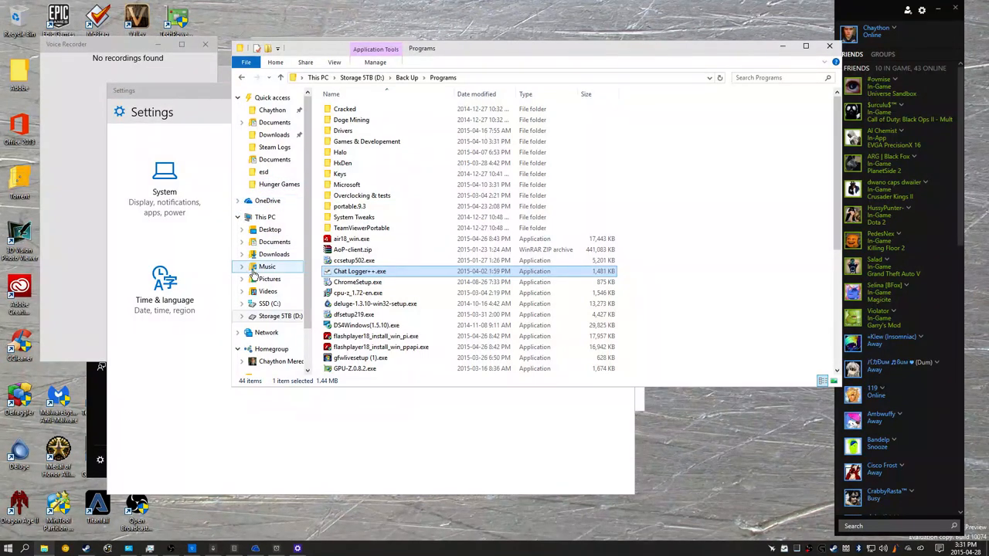
# Go to SSD (C:)\esd and select install.esd to see its size.
pyautogui.click(269, 303)
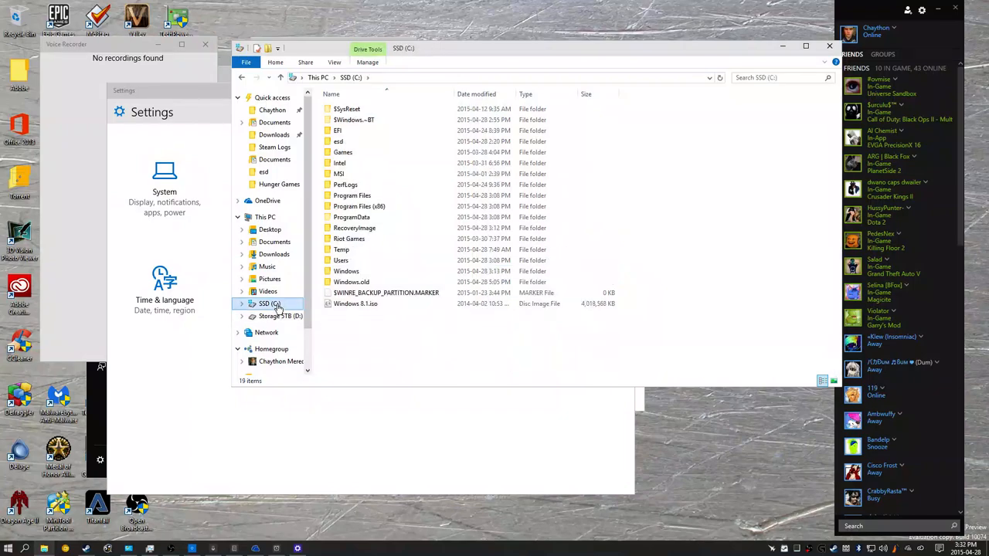
pyautogui.doubleClick(338, 142)
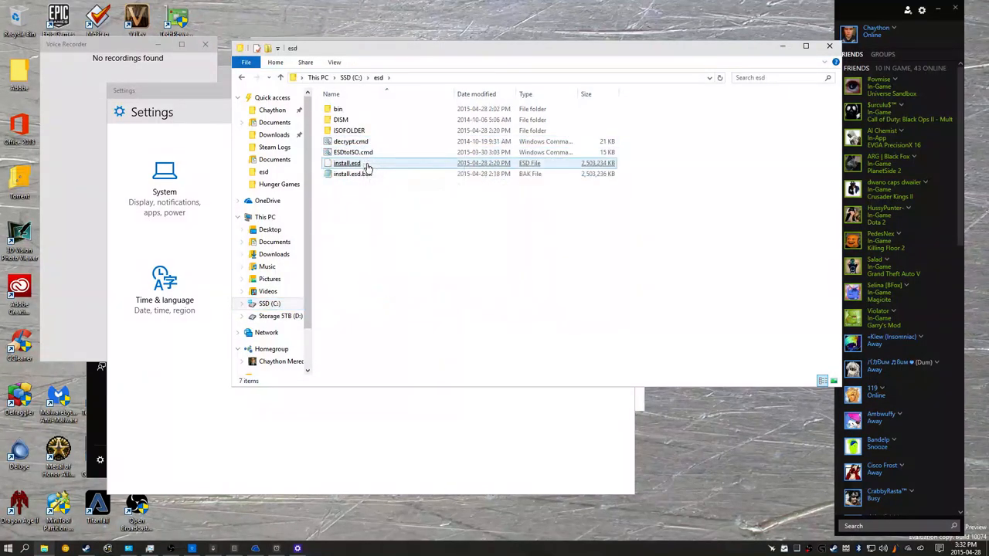
pyautogui.click(346, 164)
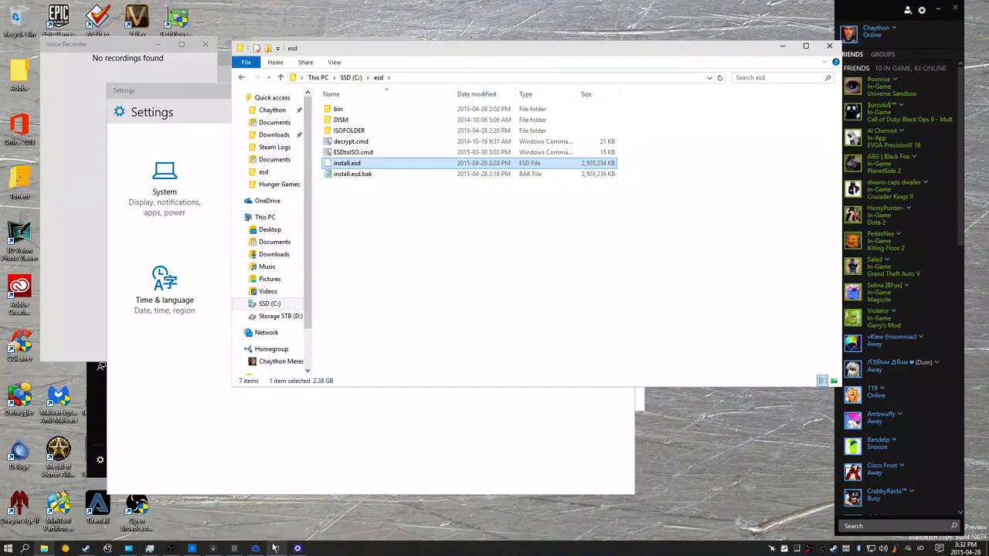
pyautogui.moveTo(155, 549)
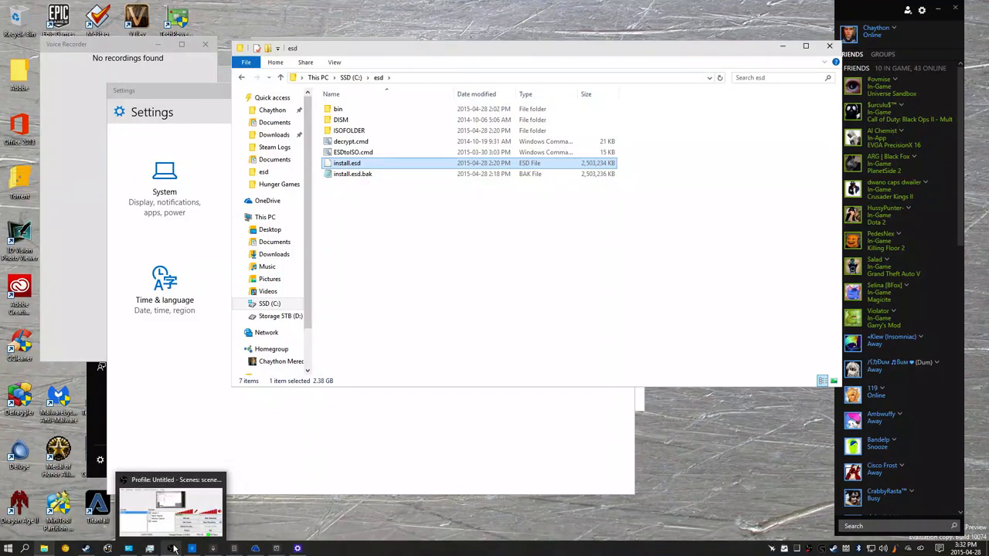